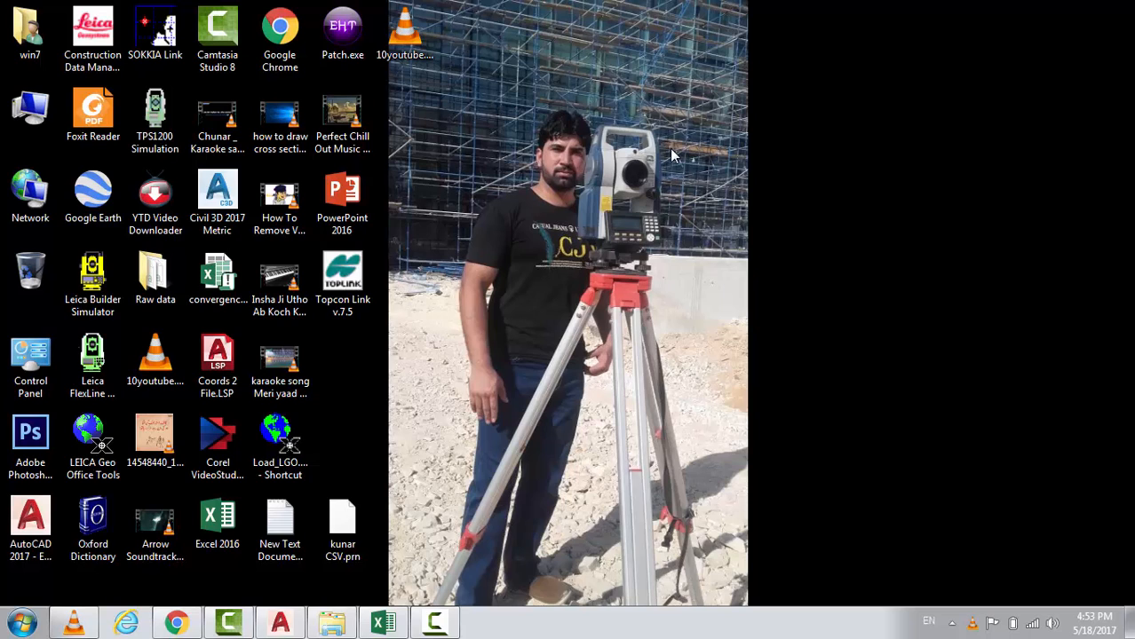
pyautogui.moveTo(704, 102)
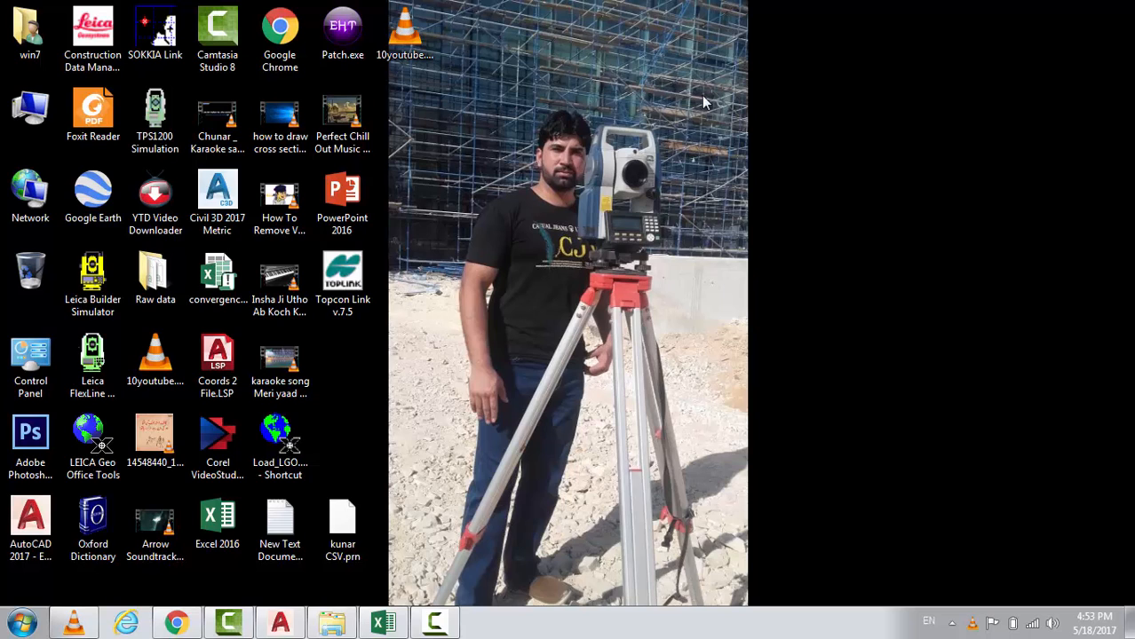
pyautogui.moveTo(647, 92)
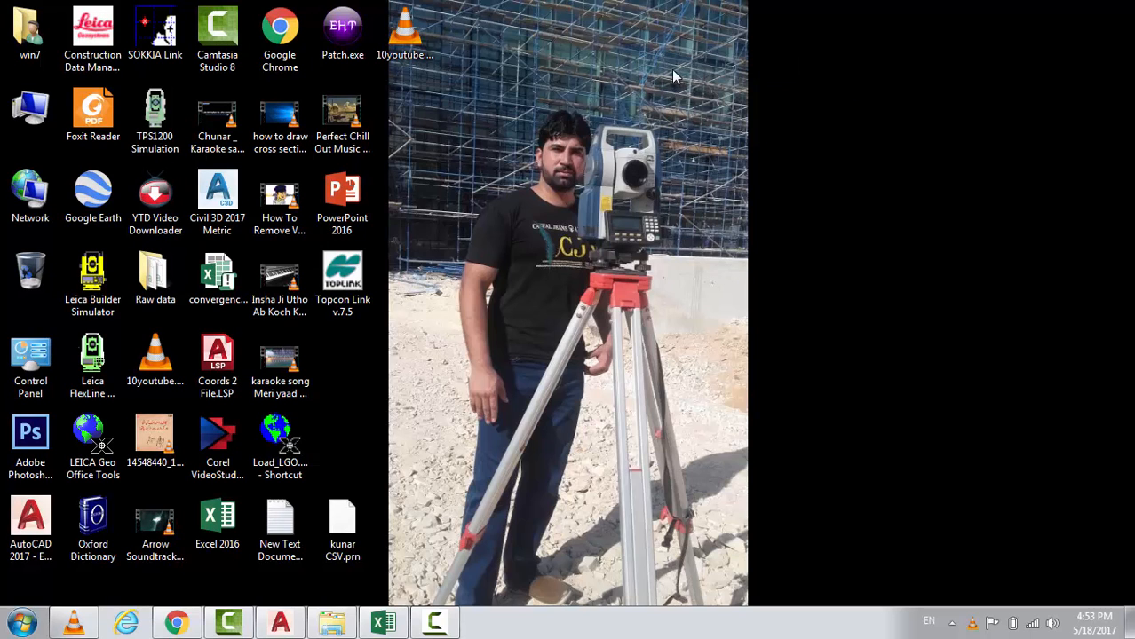
# - Bring the kunar CSVf.csv sheet forward and insert a blank row above the first point
pyautogui.rightClick(674, 75)
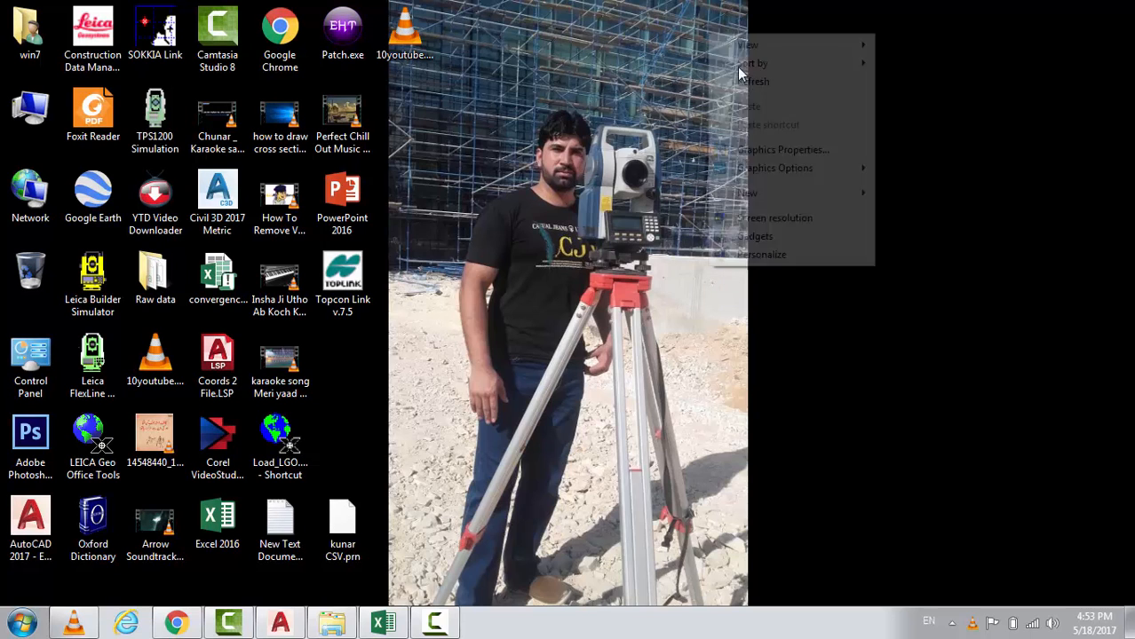
pyautogui.click(725, 73)
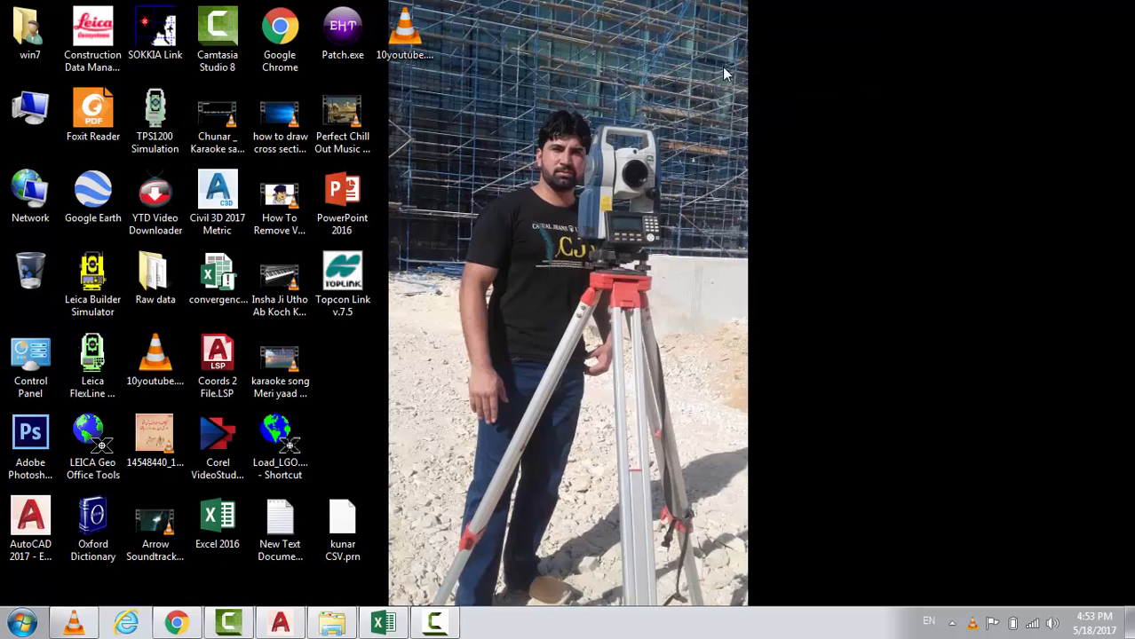
pyautogui.moveTo(755, 97)
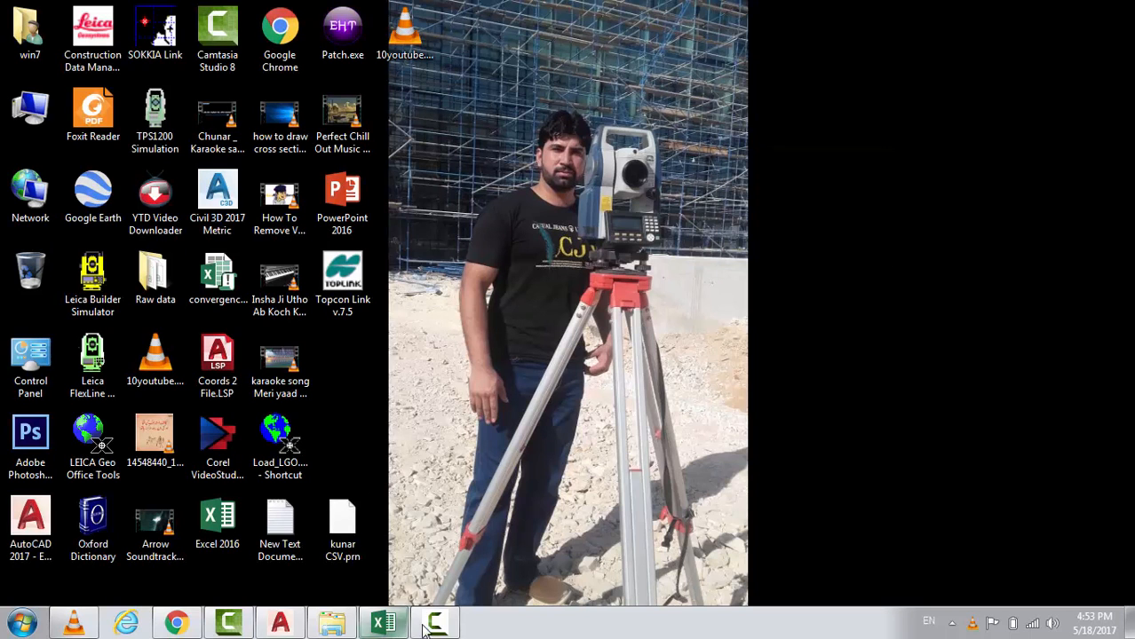
pyautogui.click(434, 622)
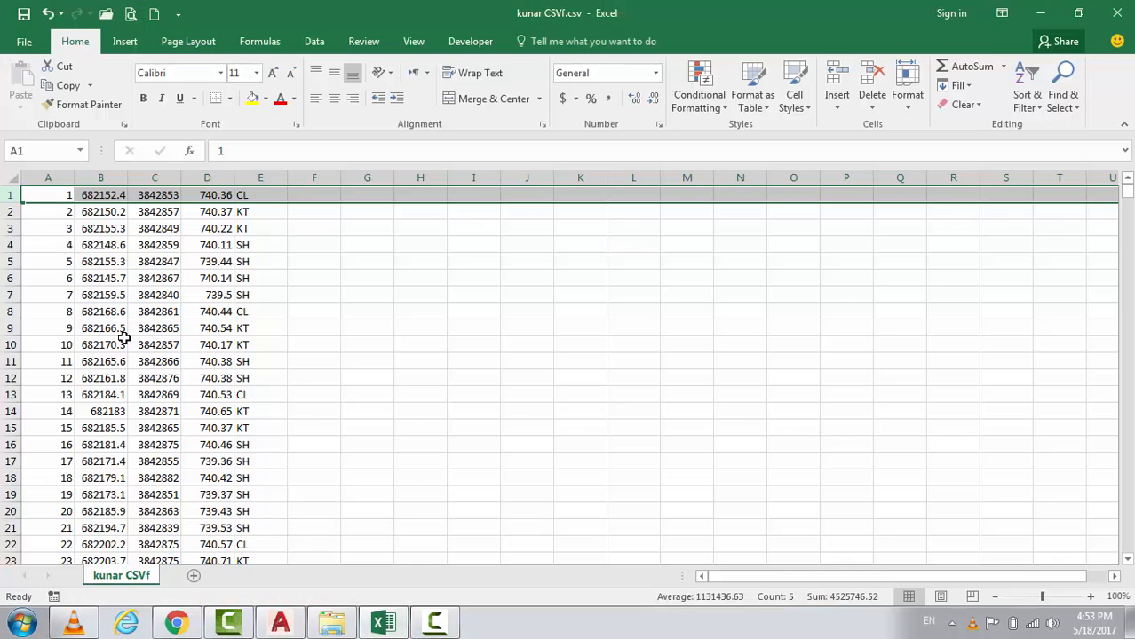
pyautogui.click(155, 228)
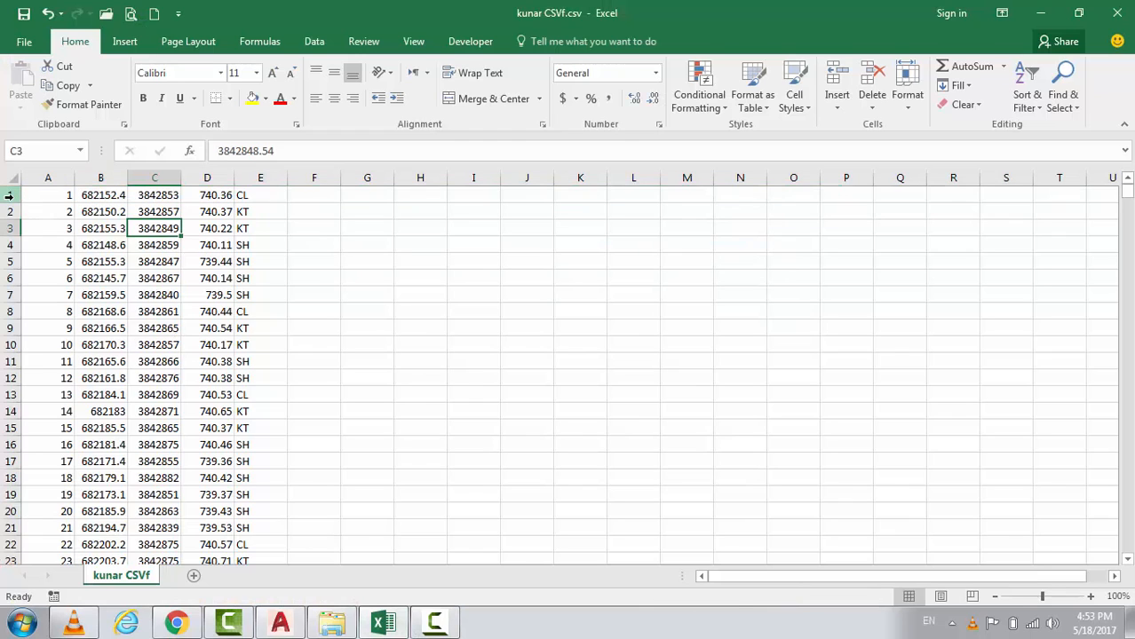
pyautogui.click(12, 195)
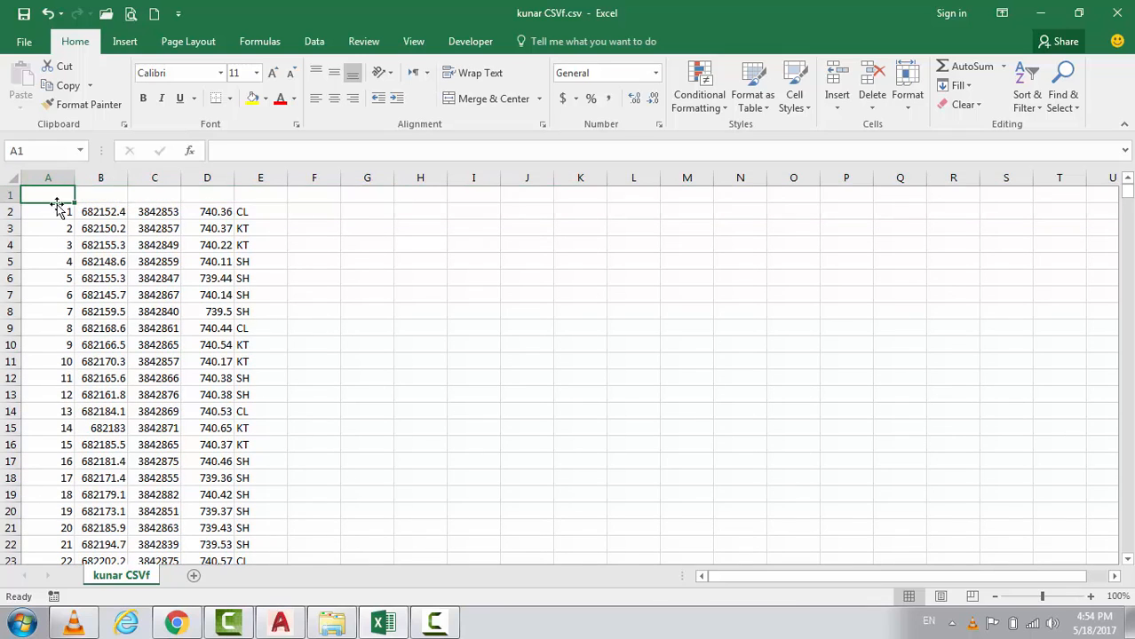
# - Fill the new row with the headings S.NO, Easting, Northing, Elevation and Code
pyautogui.write('sting')
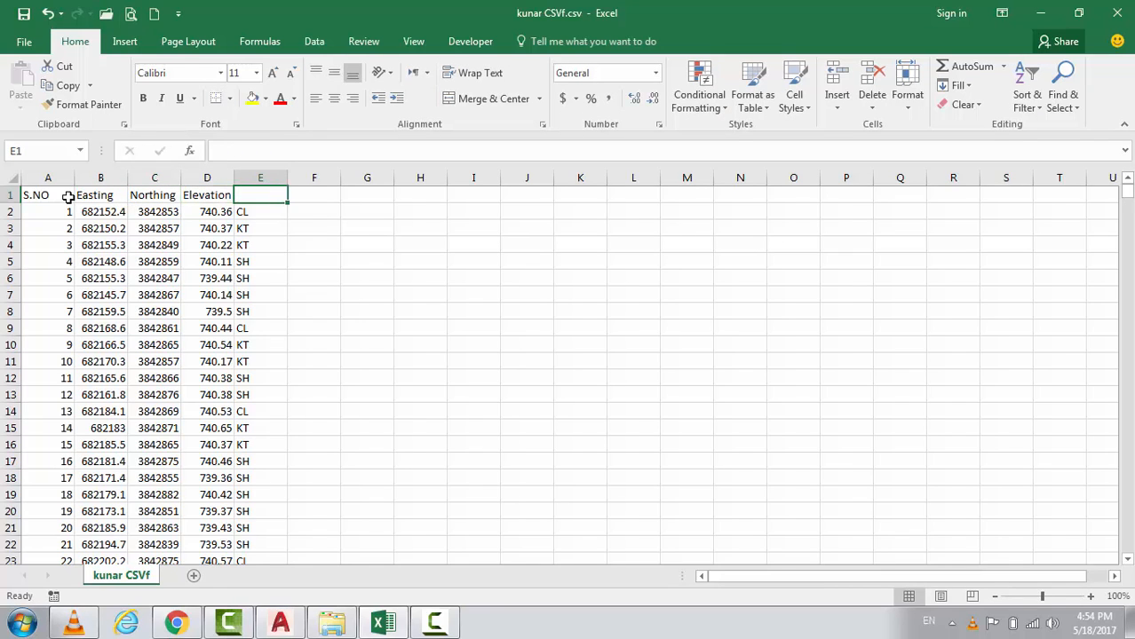
pyautogui.write('Code')
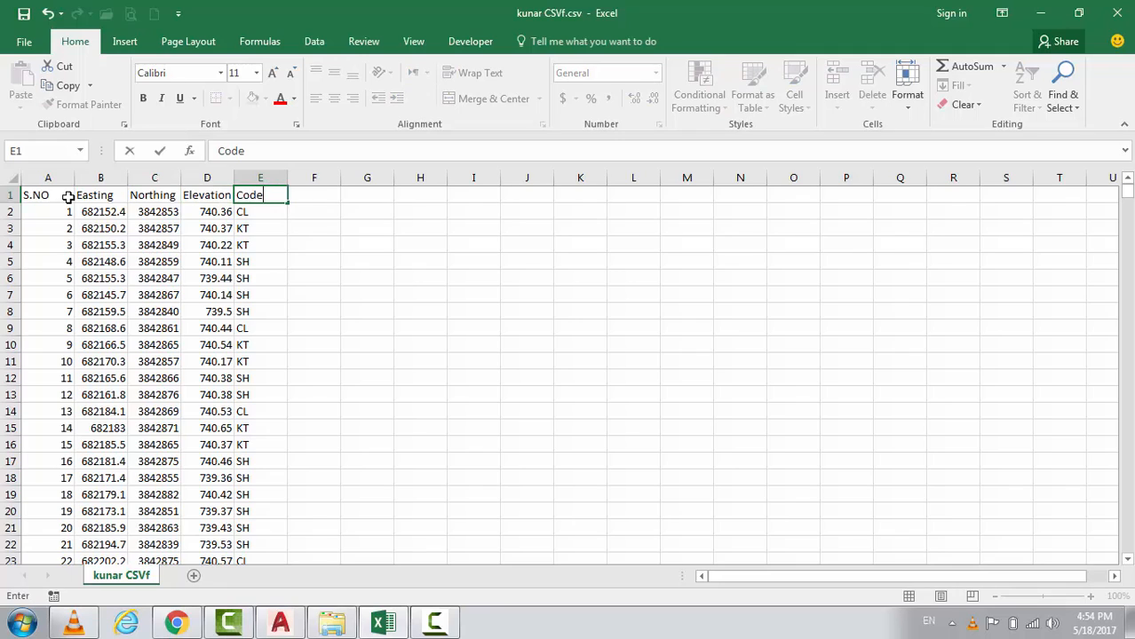
pyautogui.click(48, 211)
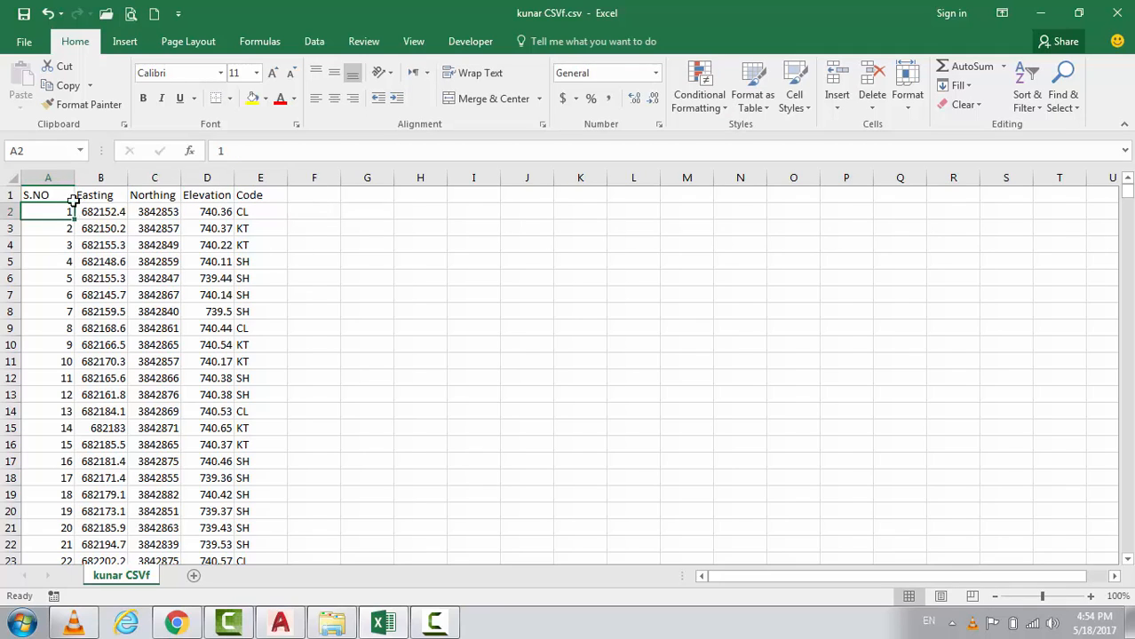
pyautogui.click(48, 194)
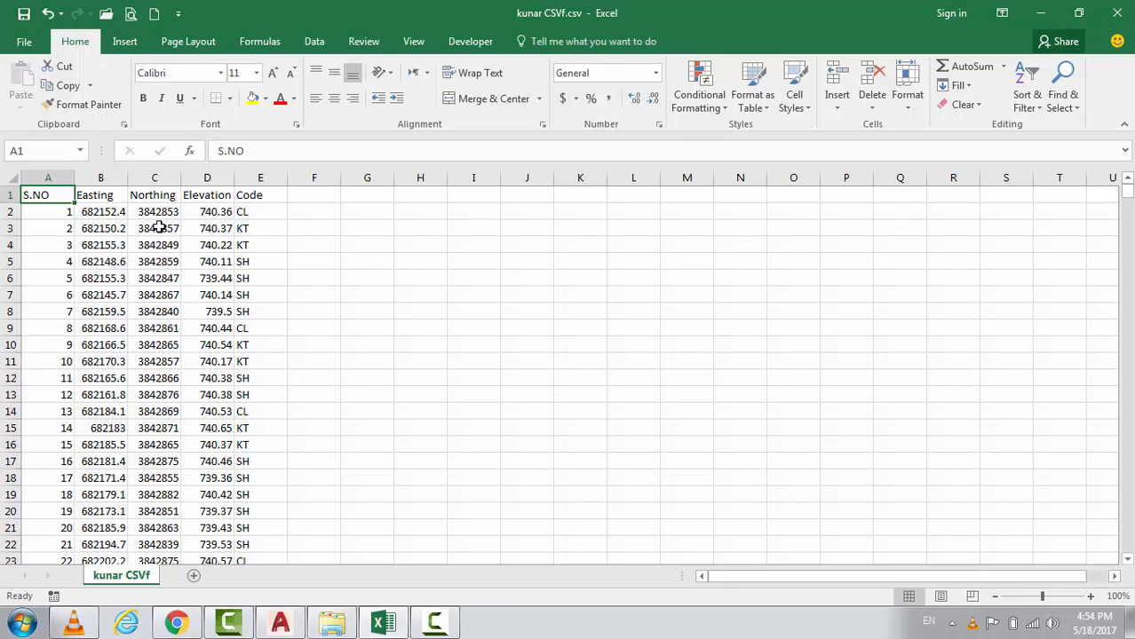
pyautogui.click(11, 195)
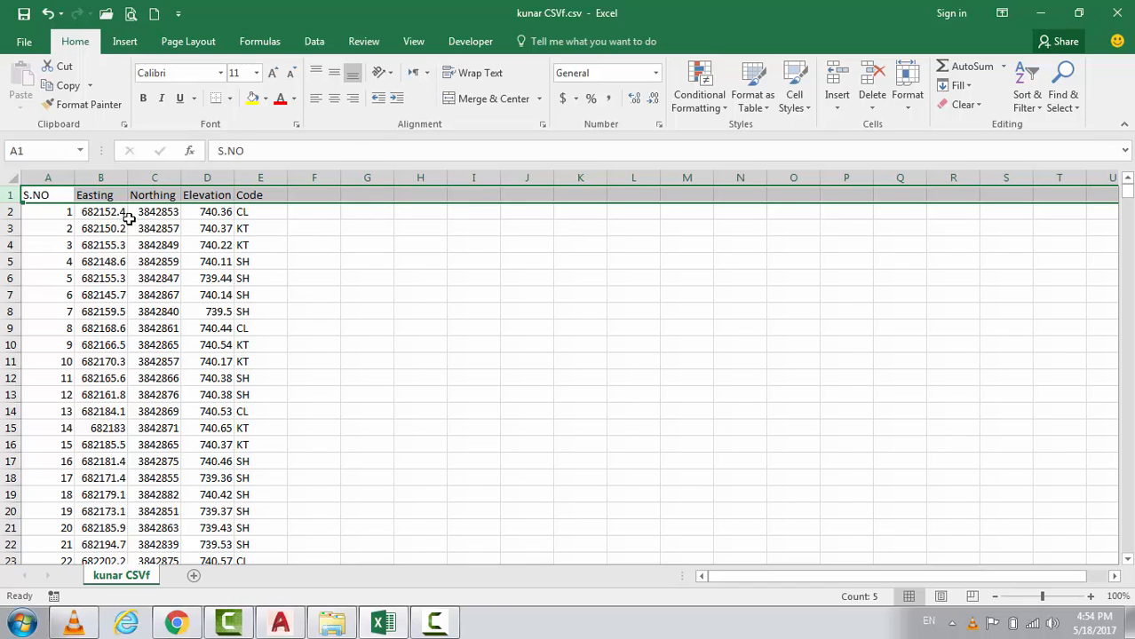
pyautogui.moveTo(193, 212)
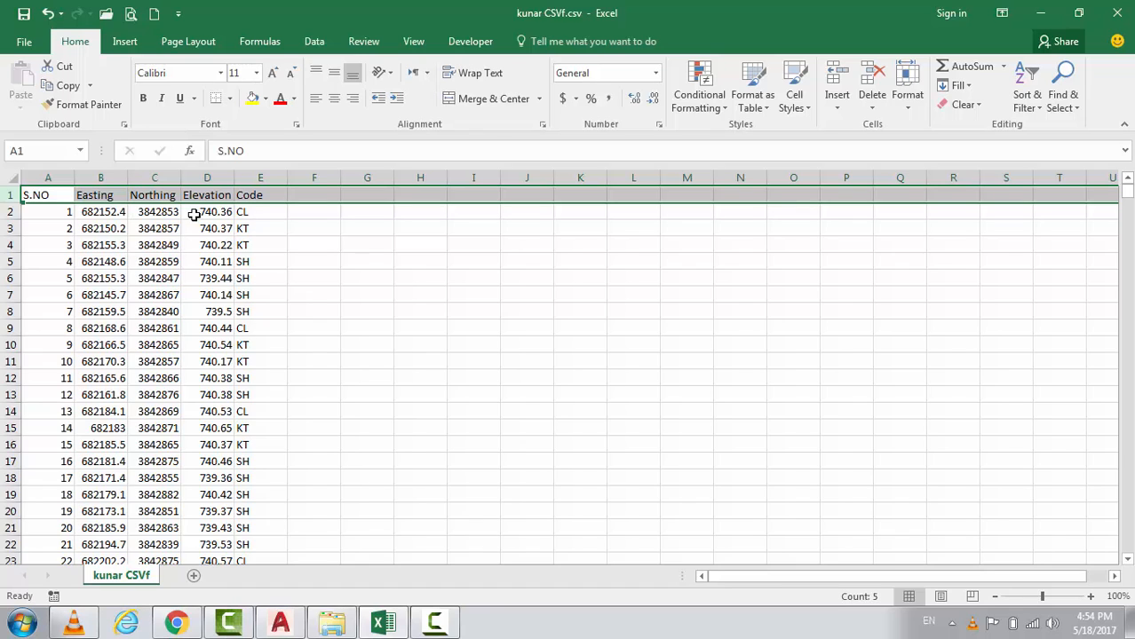
pyautogui.moveTo(171, 227)
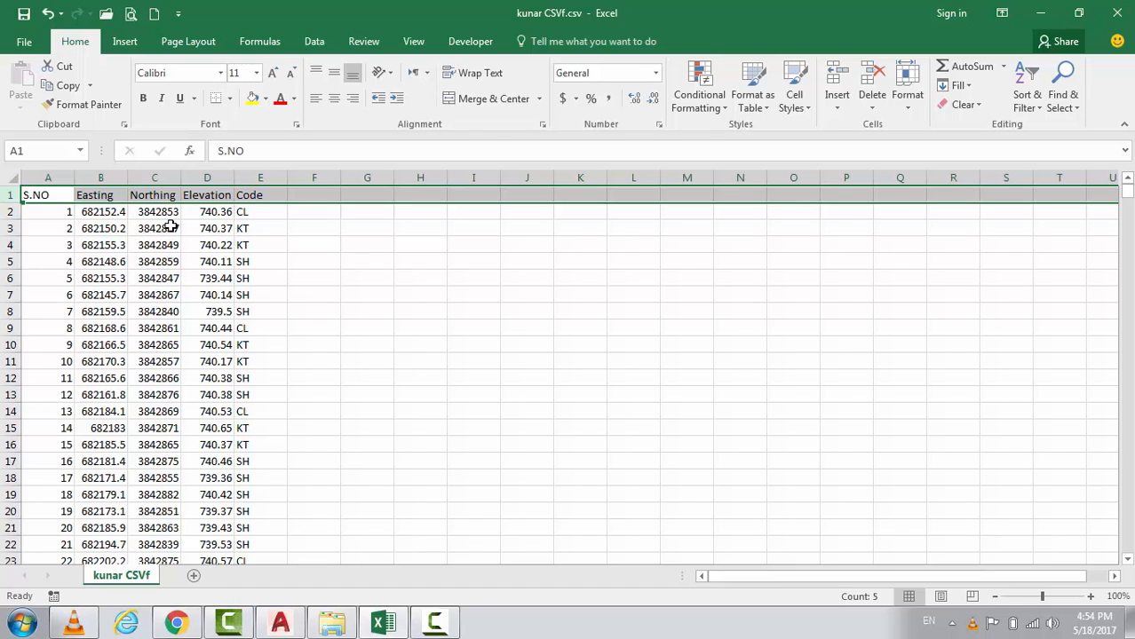
# - Delete the heading row so the point data starts in row 1, then check the northing and elevation cells
pyautogui.rightClick(48, 195)
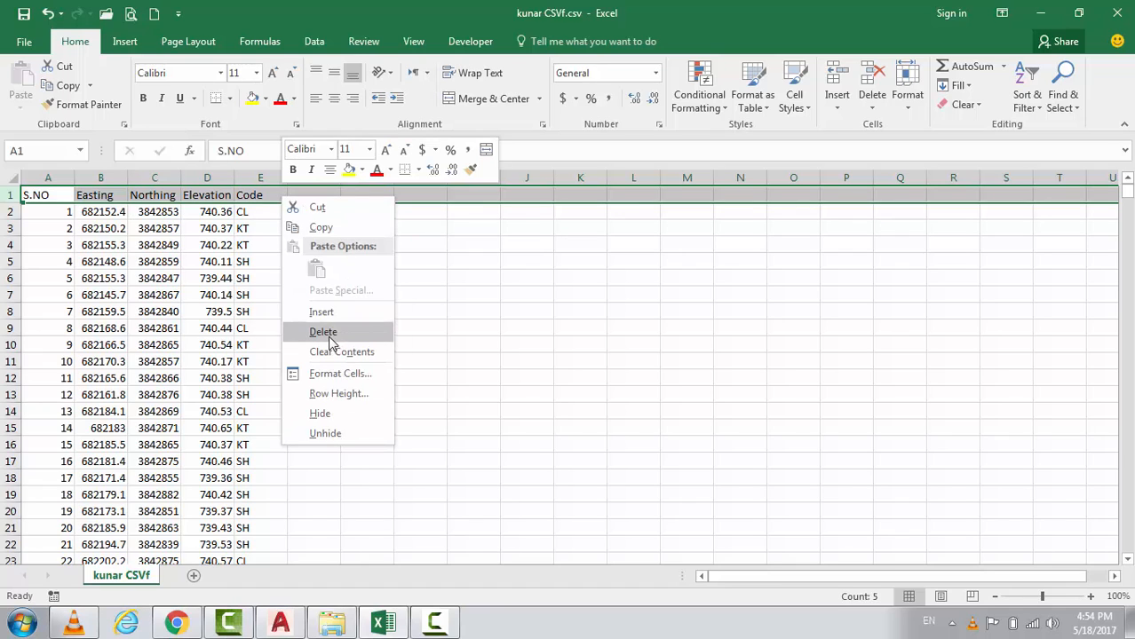
pyautogui.click(323, 331)
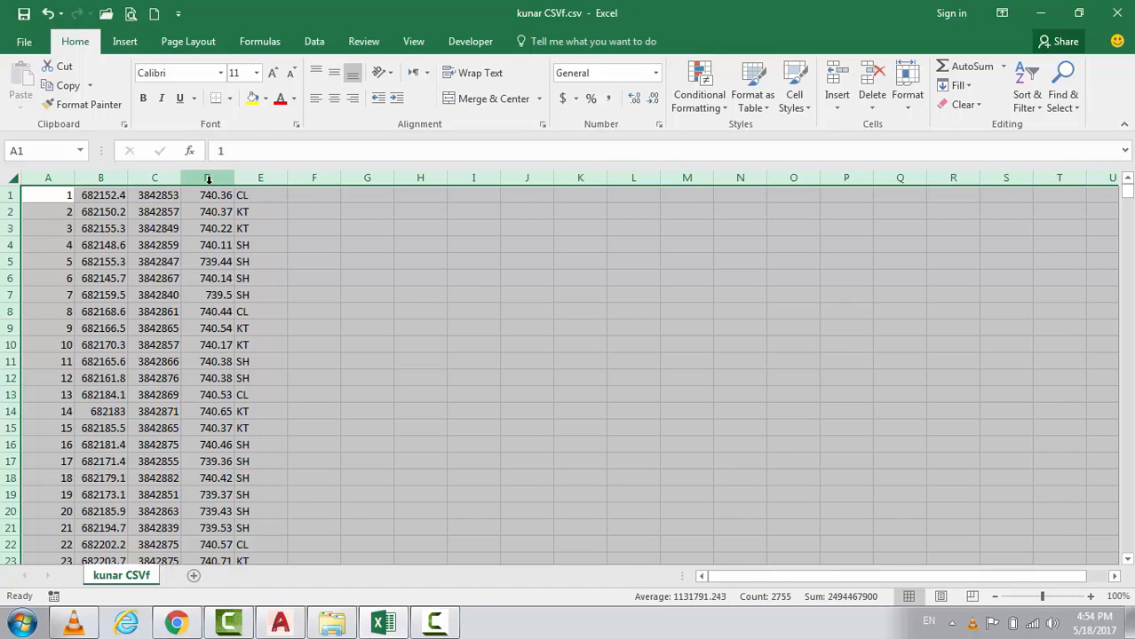
pyautogui.click(216, 194)
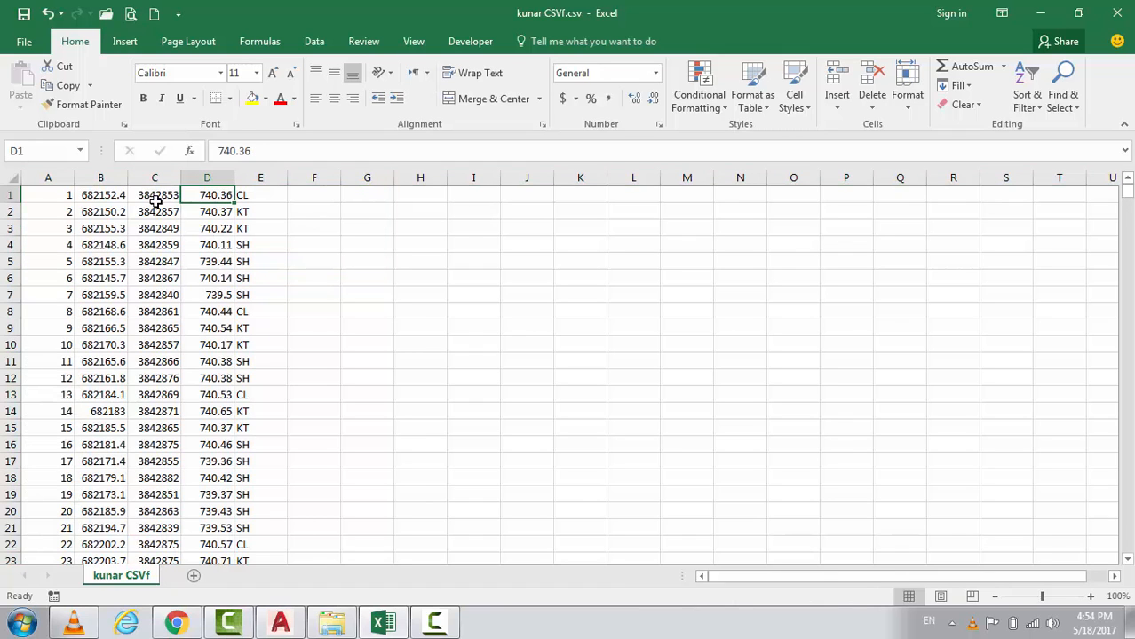
pyautogui.click(155, 194)
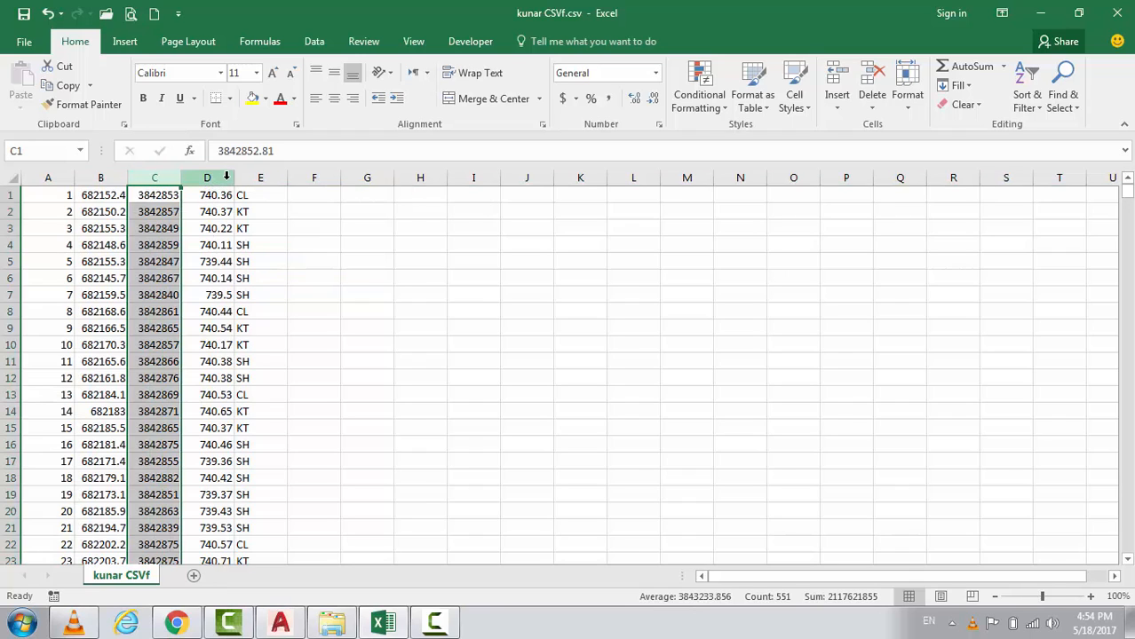
pyautogui.click(207, 194)
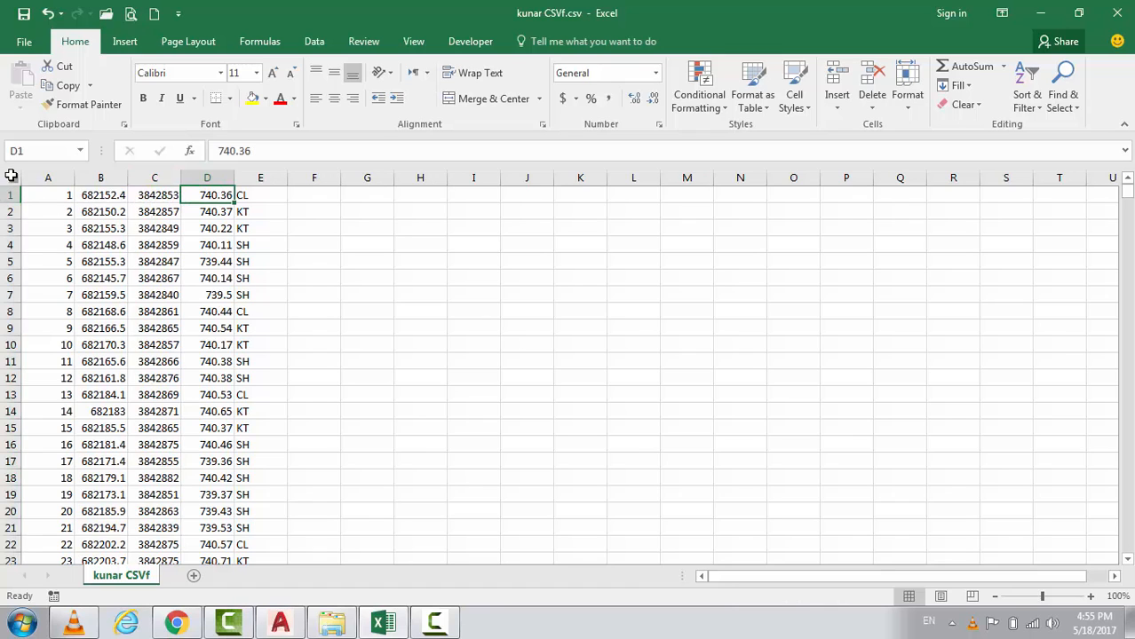
# - Select the whole sheet and set the column width to 12
pyautogui.click(14, 178)
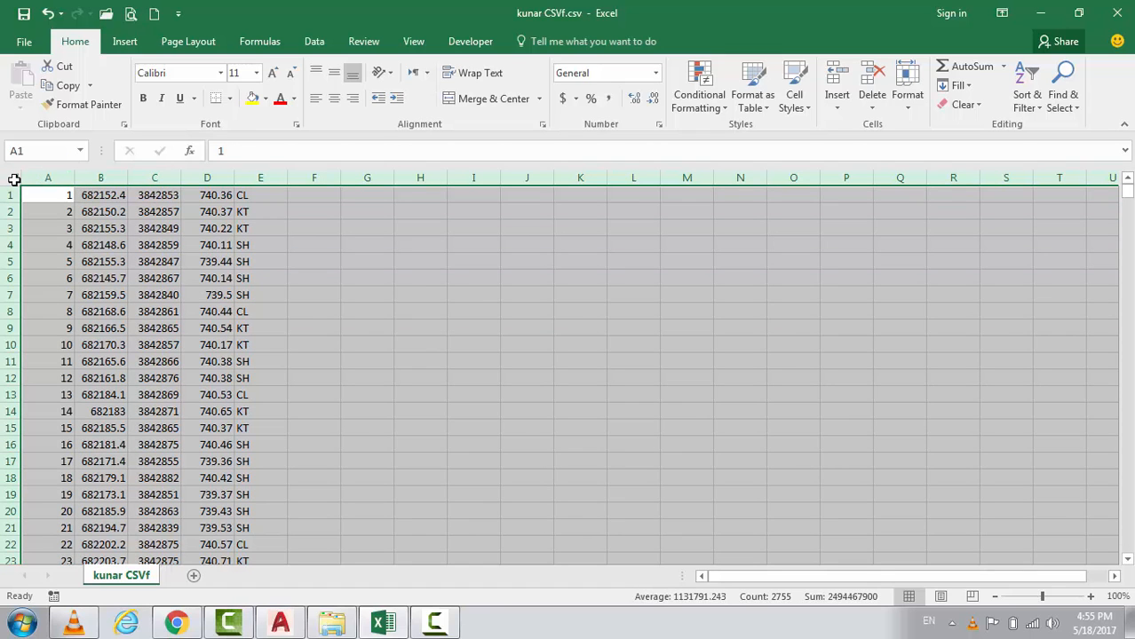
pyautogui.click(907, 89)
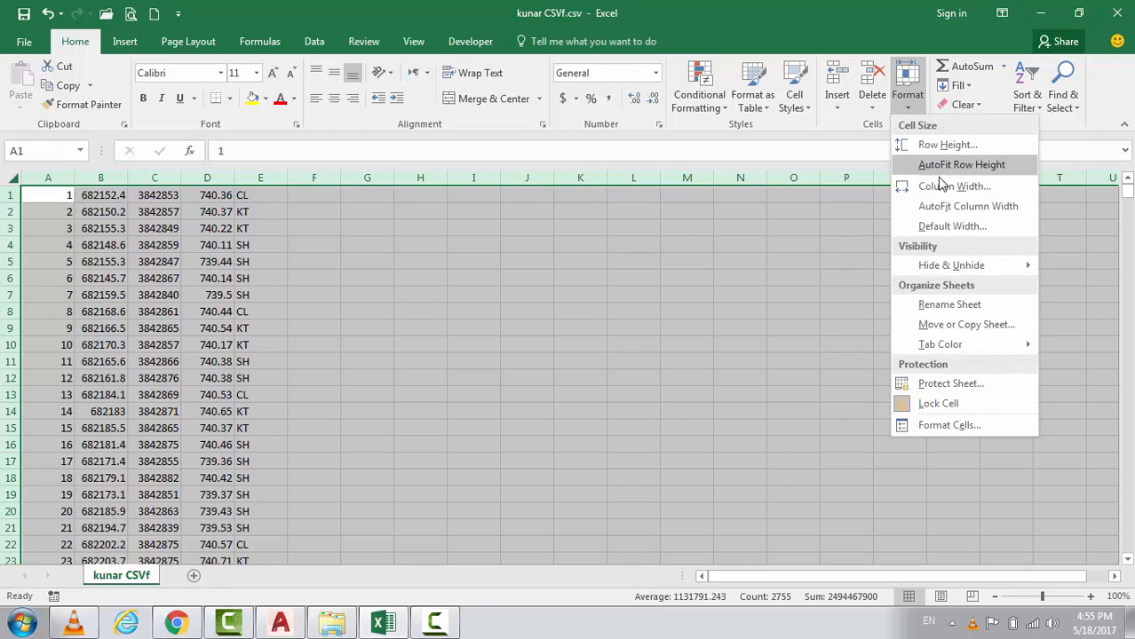
pyautogui.moveTo(955, 186)
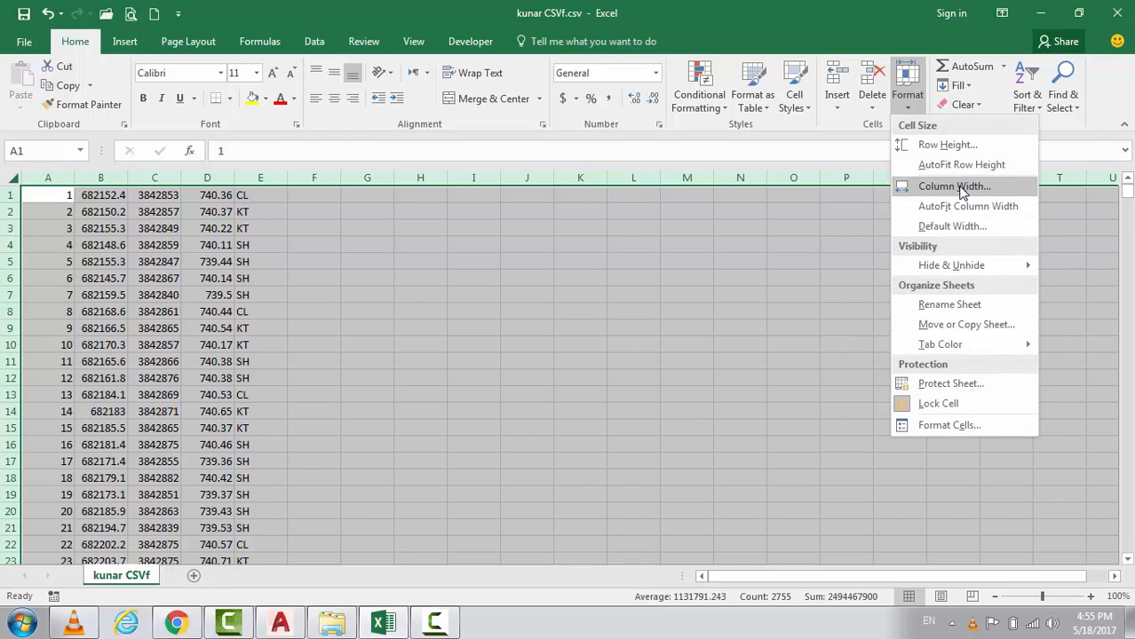
pyautogui.click(954, 187)
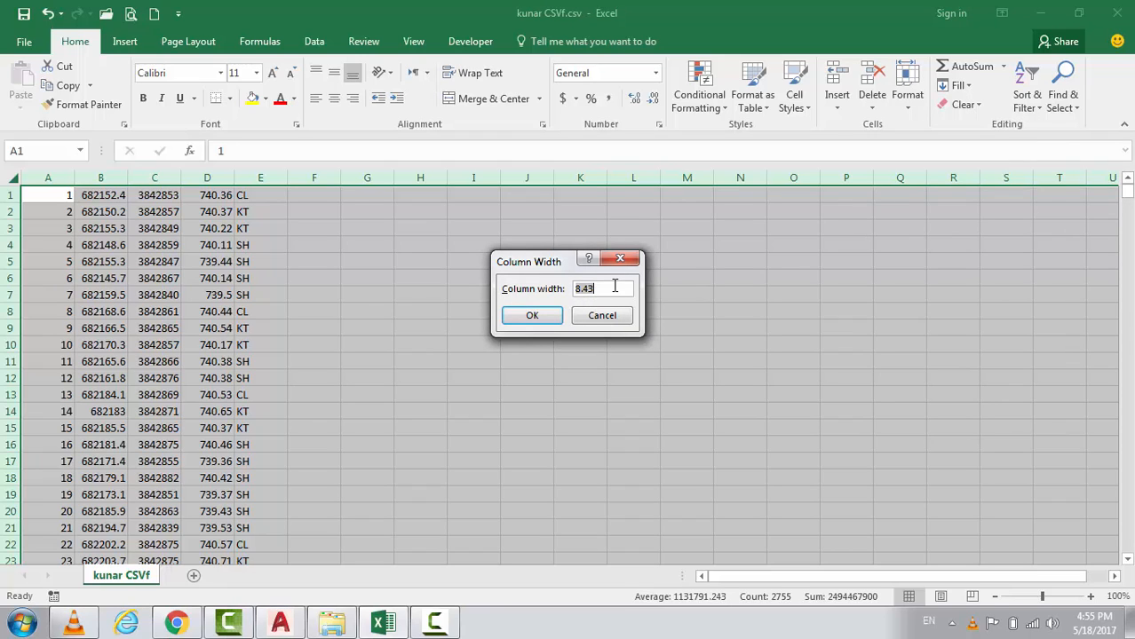
pyautogui.write('12')
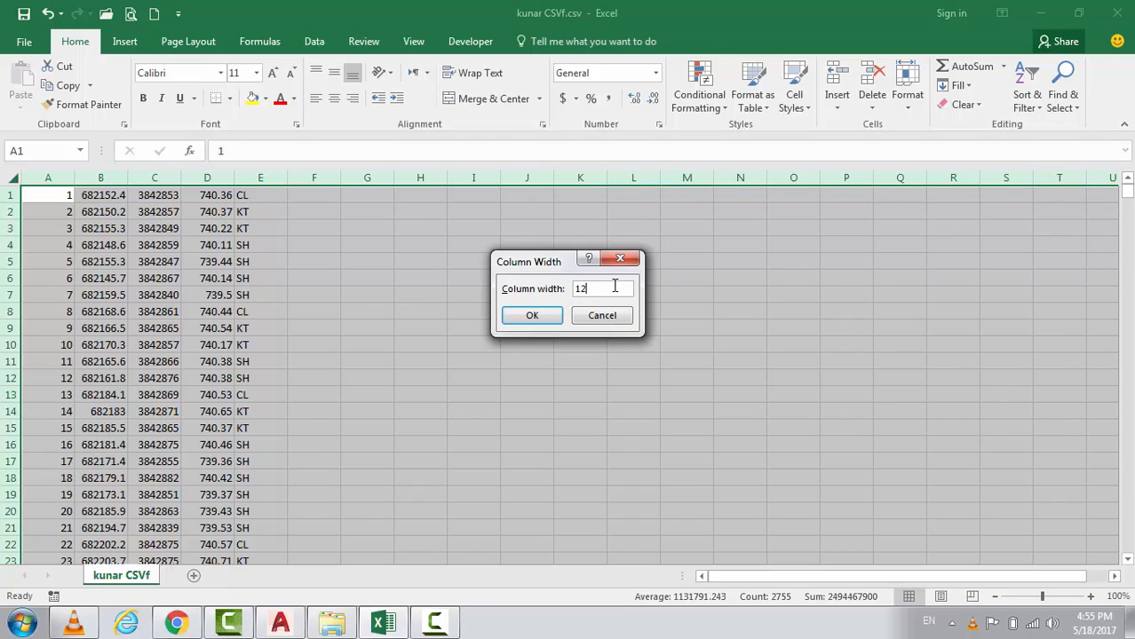
pyautogui.click(532, 315)
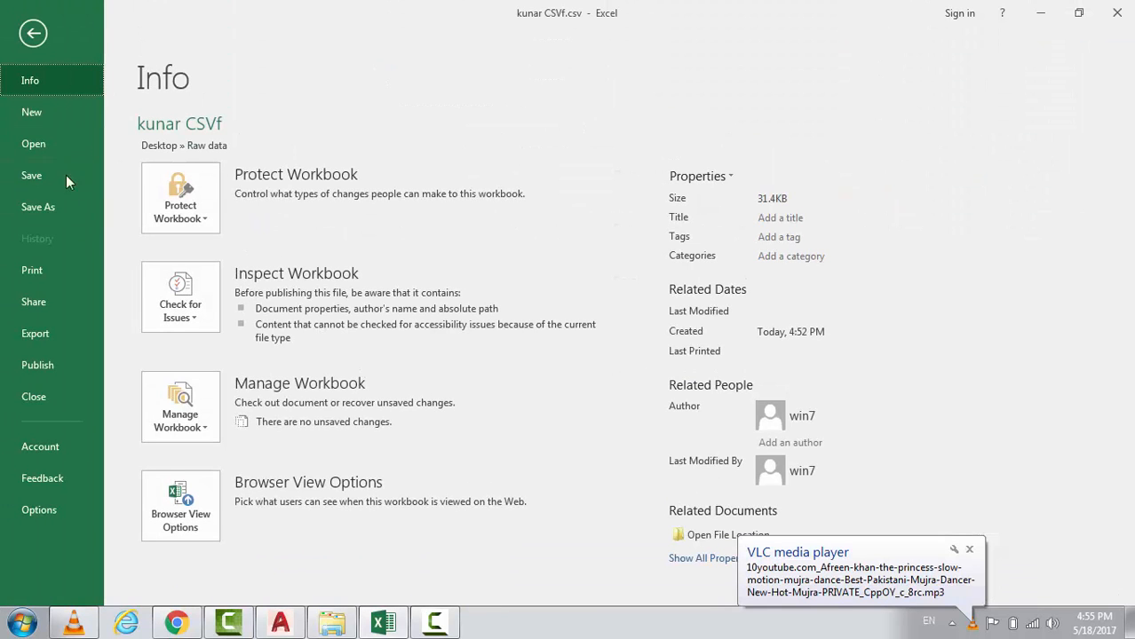
# - Save the sheet as Formatted Text (Space delimited) kunar CSVf.prn
pyautogui.click(39, 207)
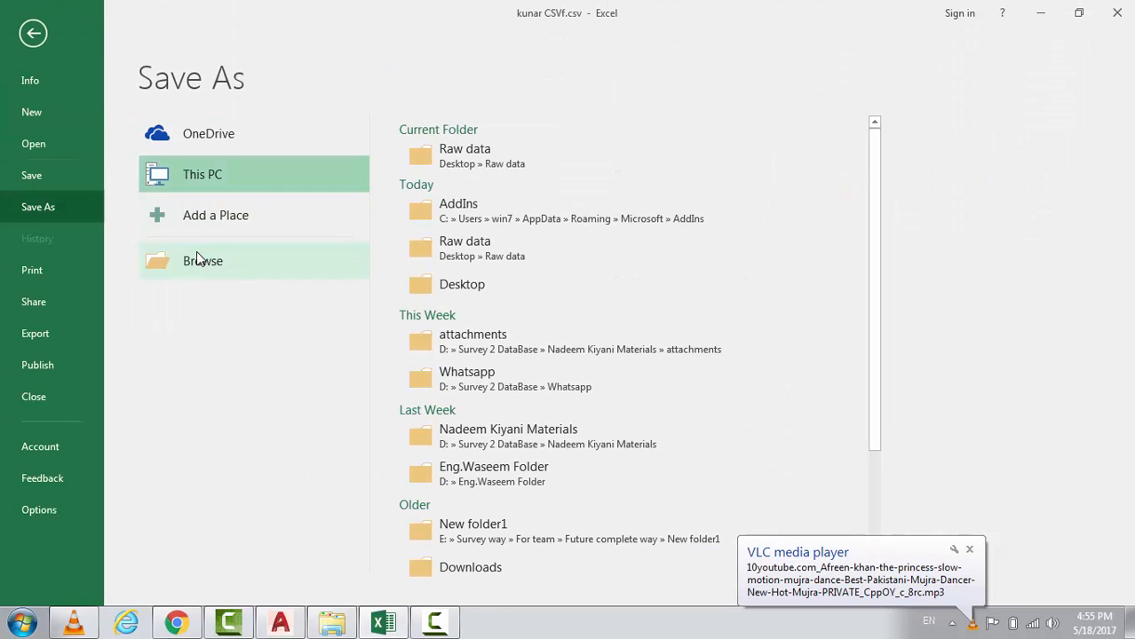
pyautogui.click(202, 260)
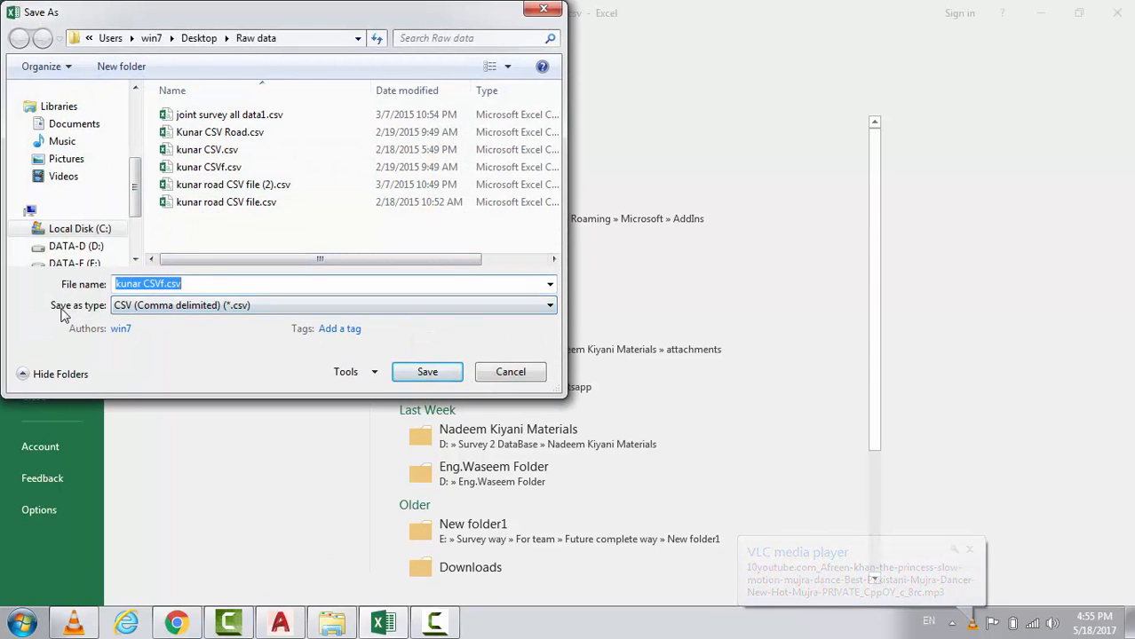
pyautogui.click(549, 304)
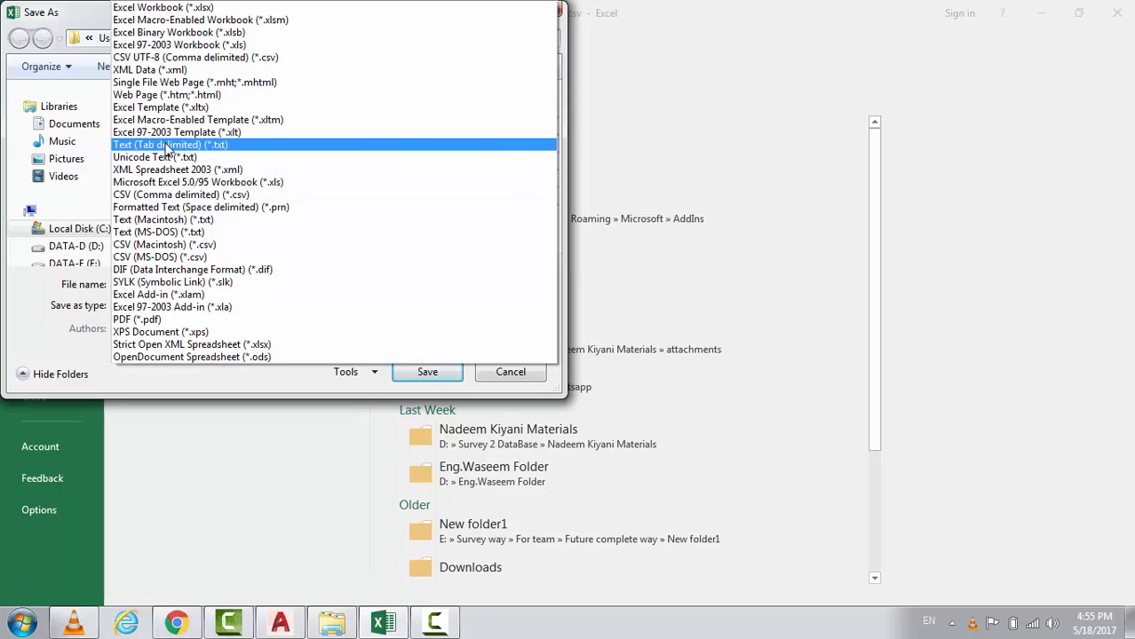
pyautogui.moveTo(186, 152)
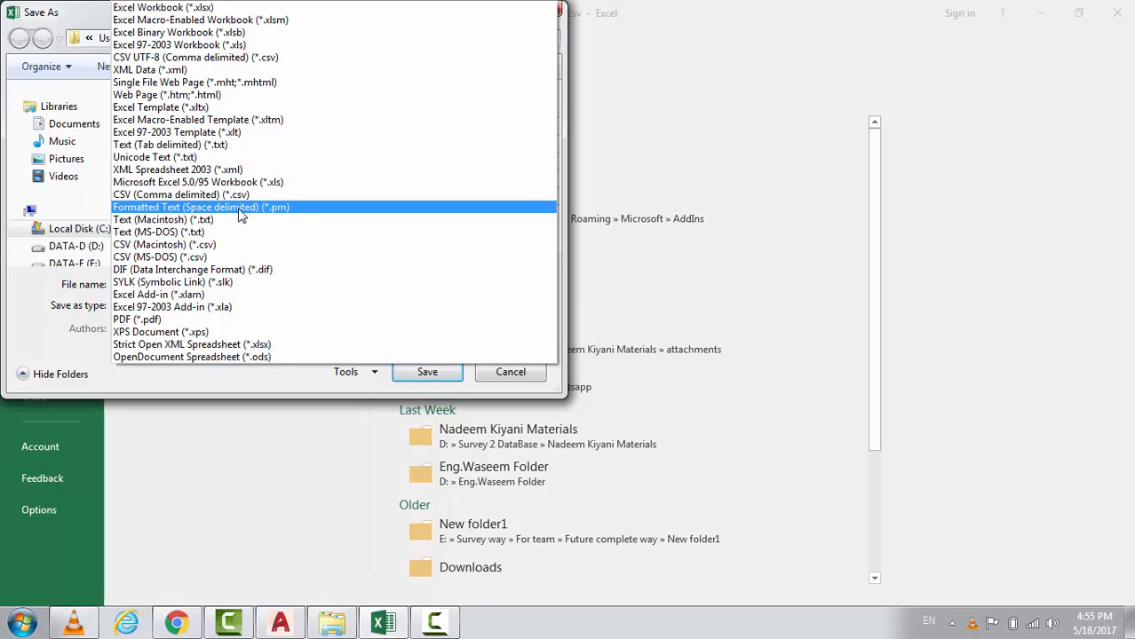
pyautogui.click(199, 207)
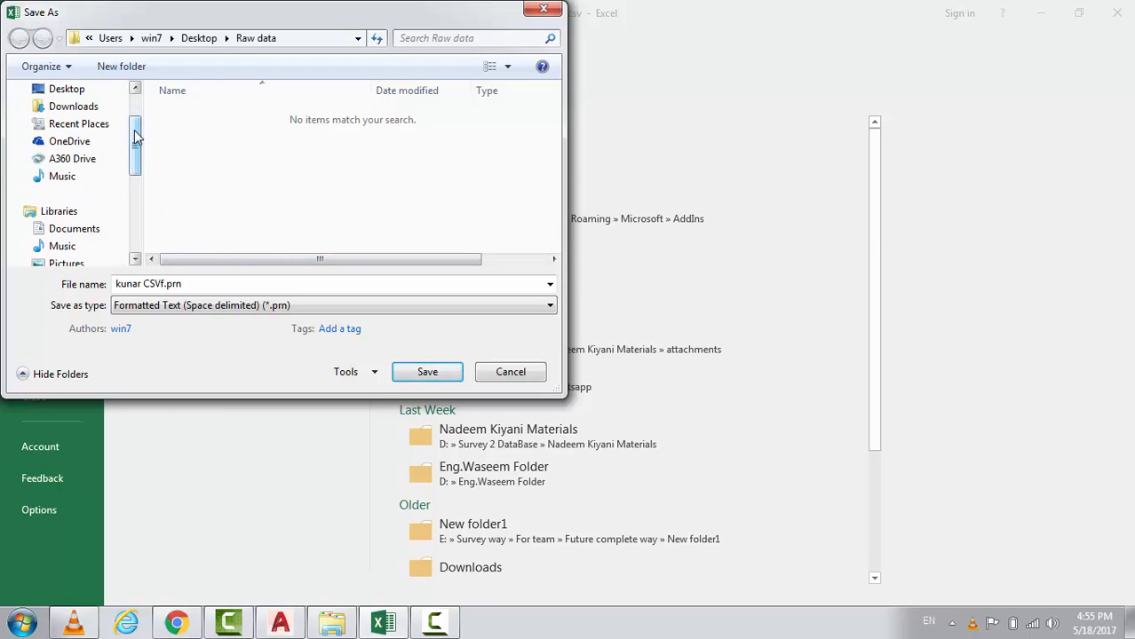
pyautogui.click(67, 149)
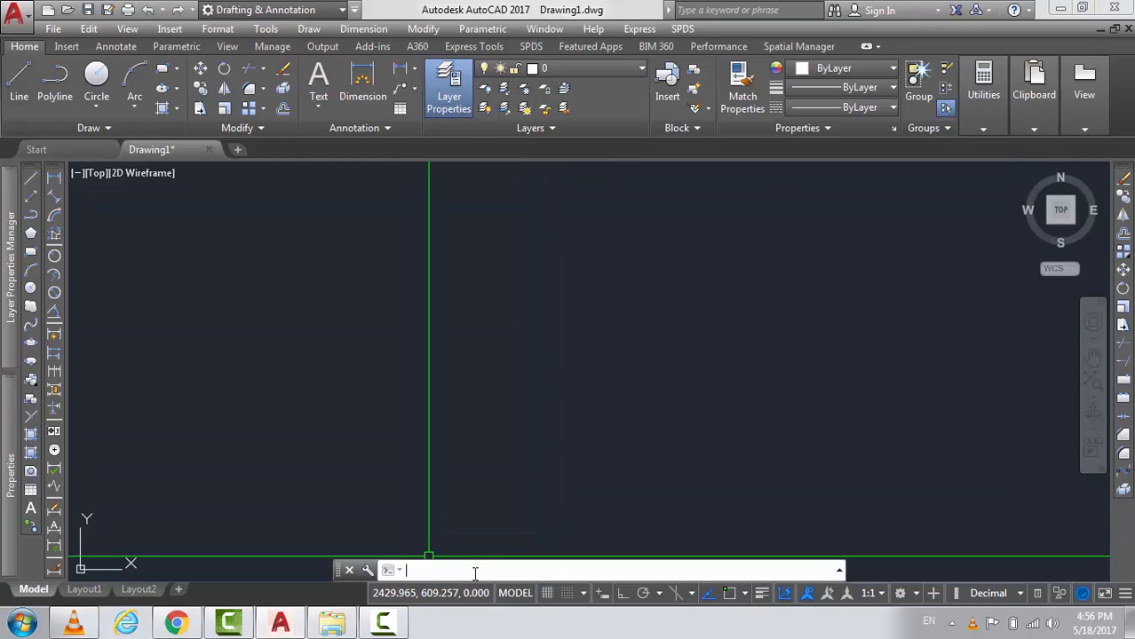
# - Load the Excel to Autocad.LSP routine through the AP application loader
pyautogui.write('A')
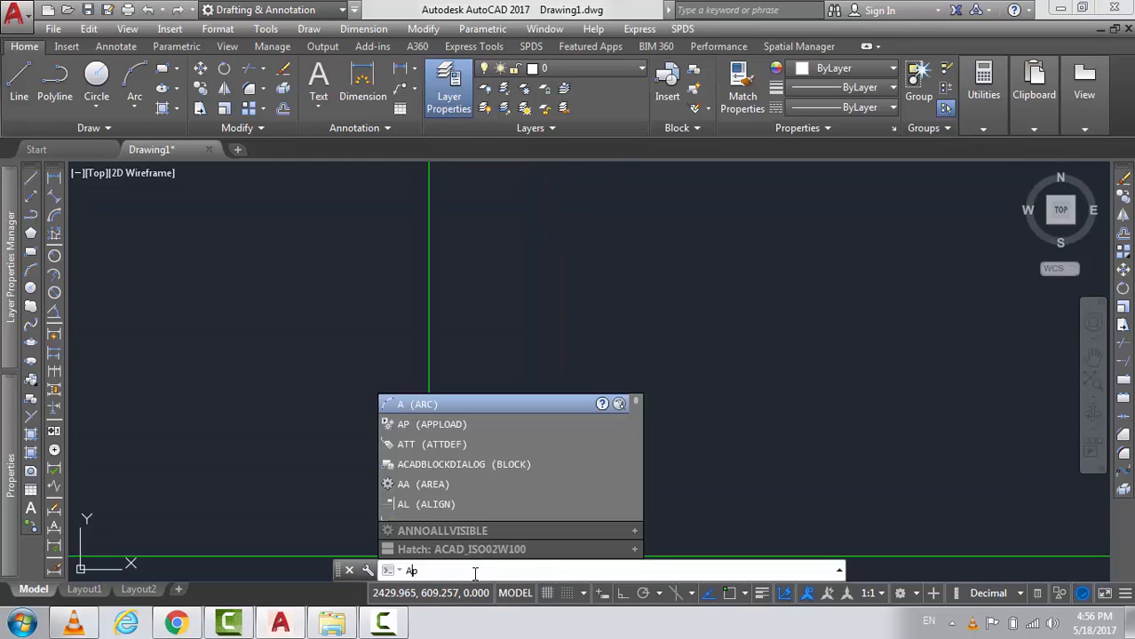
pyautogui.press('Enter')
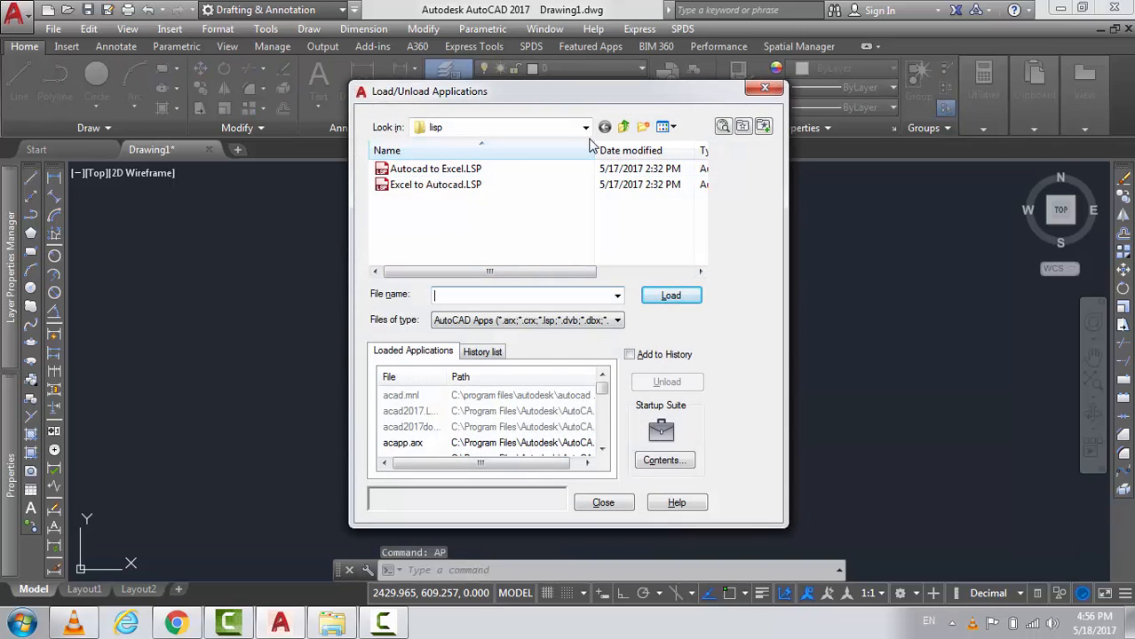
pyautogui.click(586, 127)
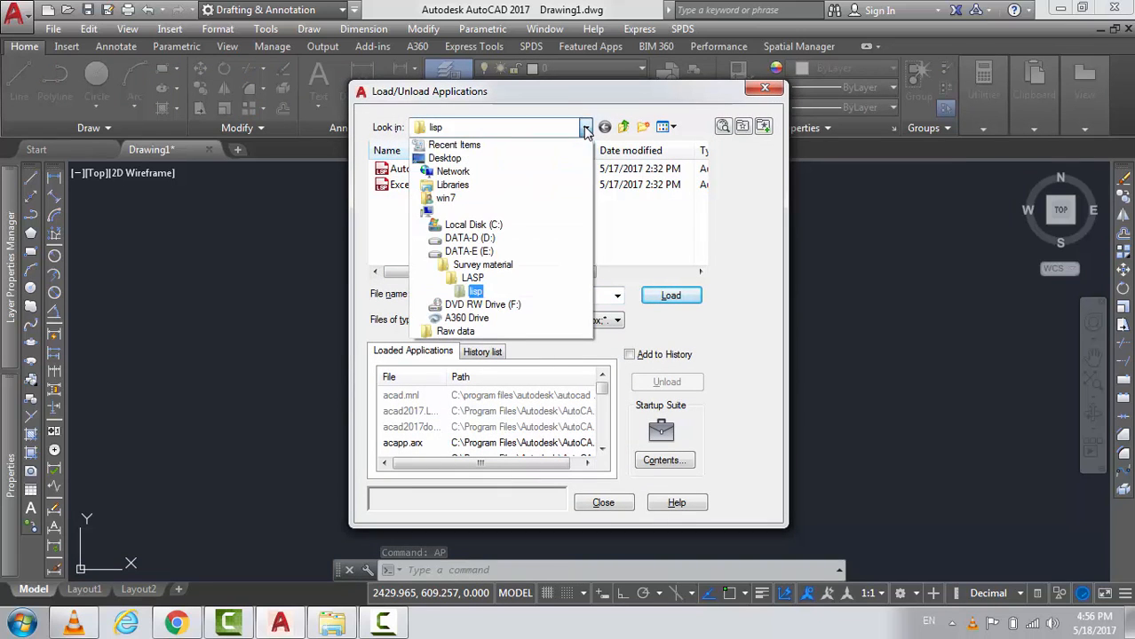
pyautogui.moveTo(453, 144)
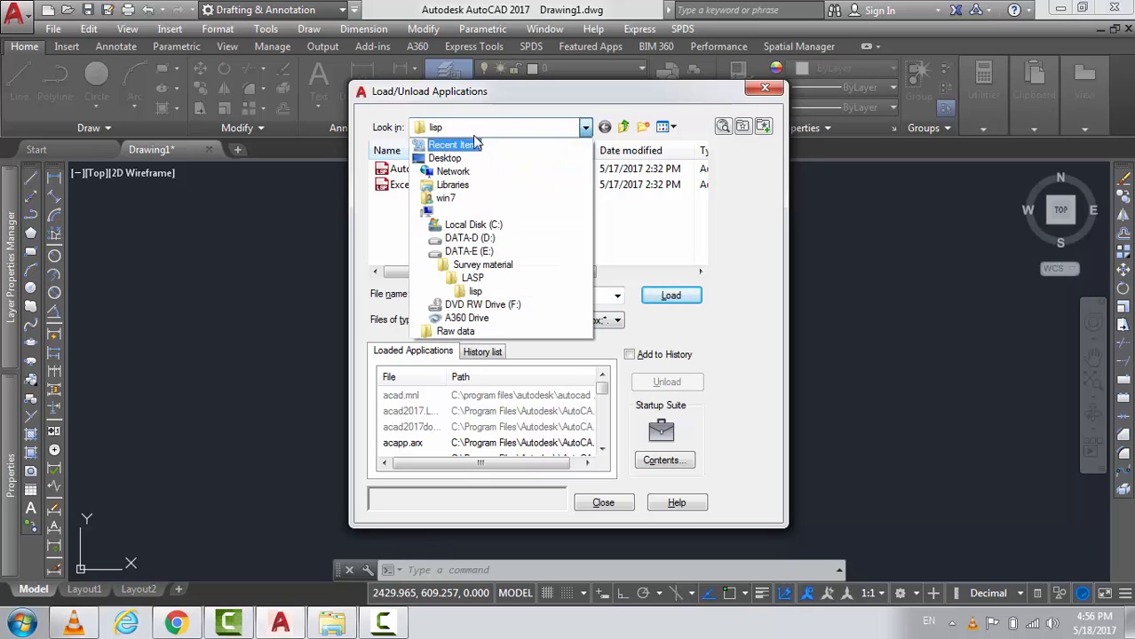
pyautogui.moveTo(445, 158)
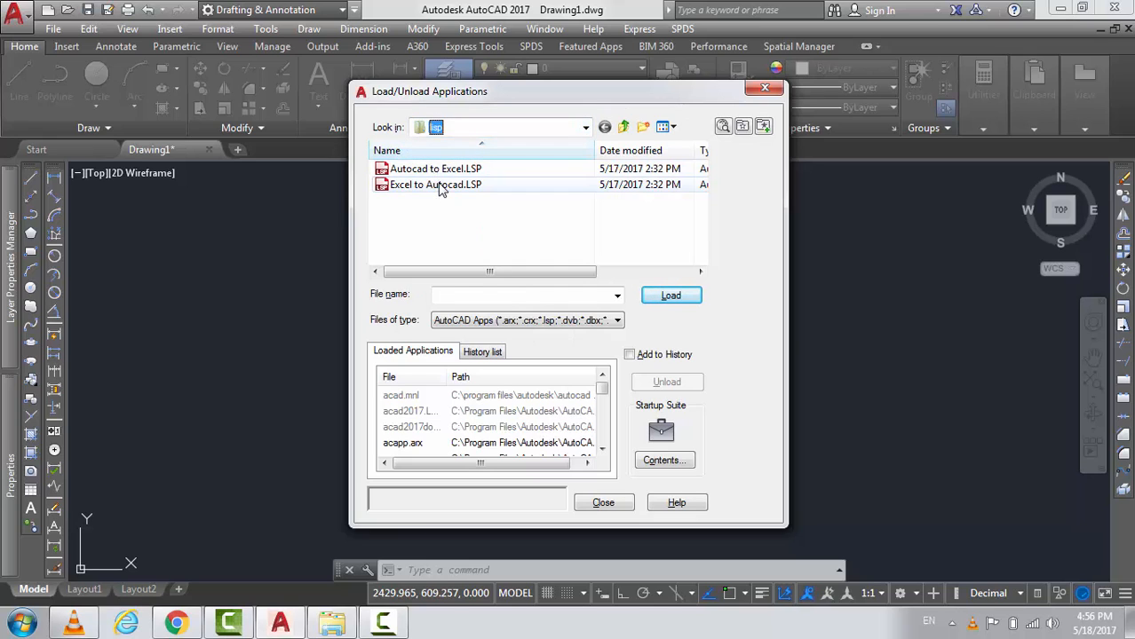
pyautogui.click(435, 185)
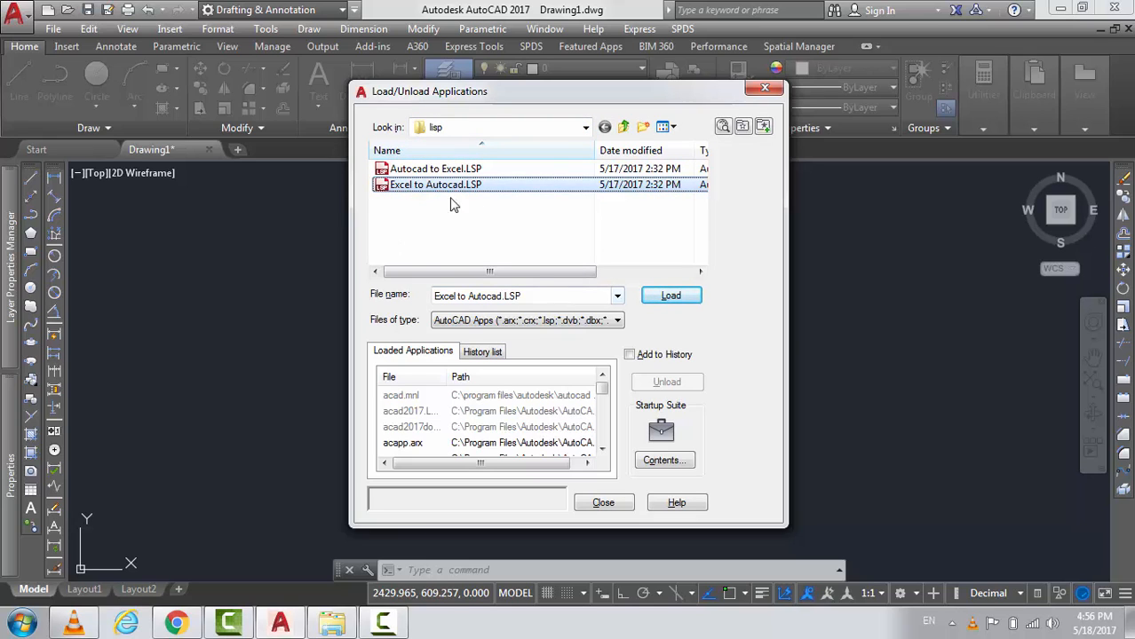
pyautogui.click(671, 295)
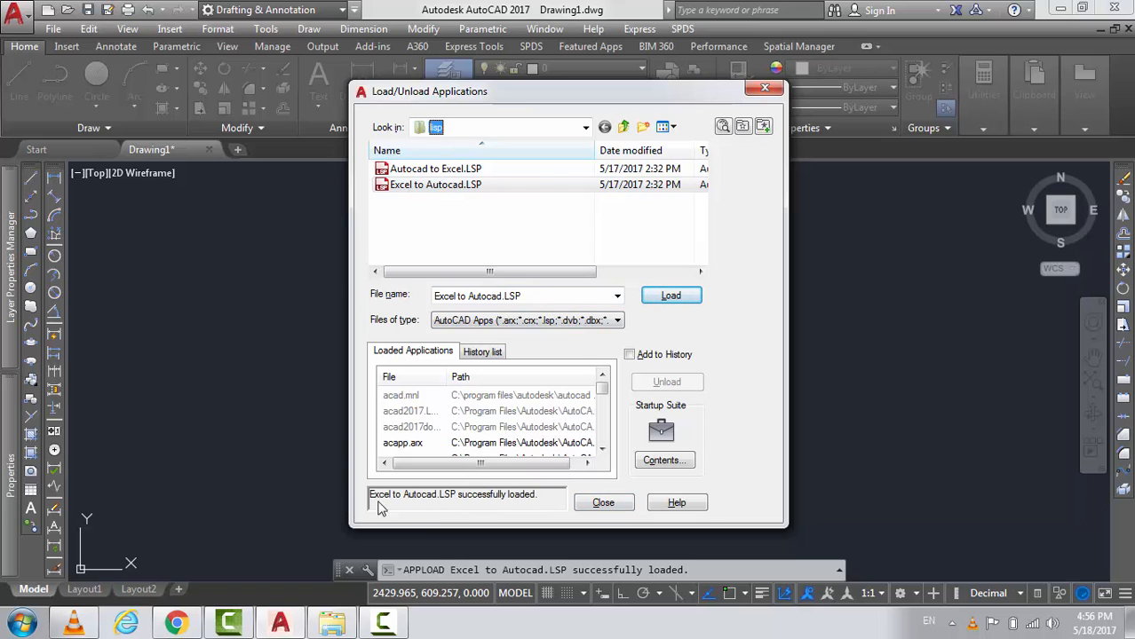
pyautogui.moveTo(436, 509)
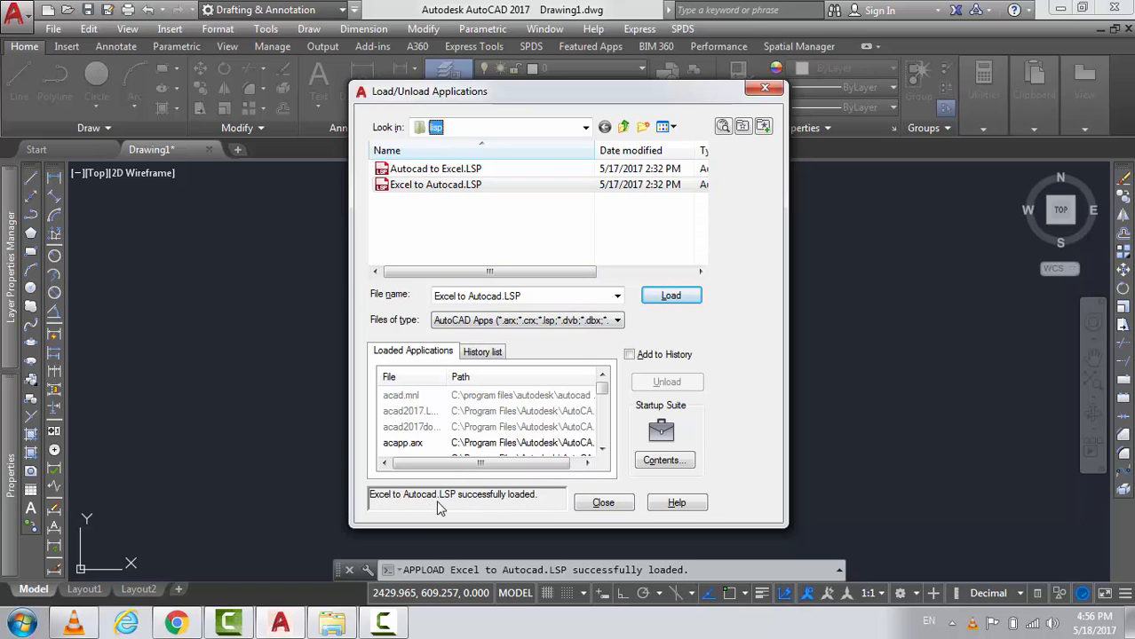
pyautogui.click(603, 503)
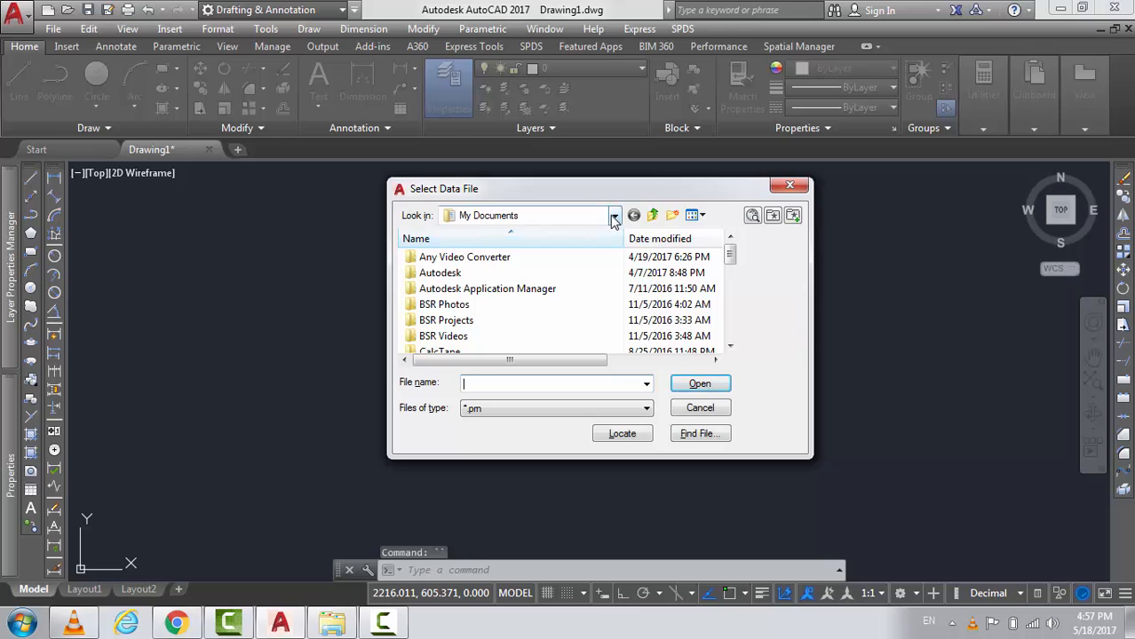
# - Import kunar CSVf.prn from the Desktop so the survey points plot in the drawing
pyautogui.click(614, 215)
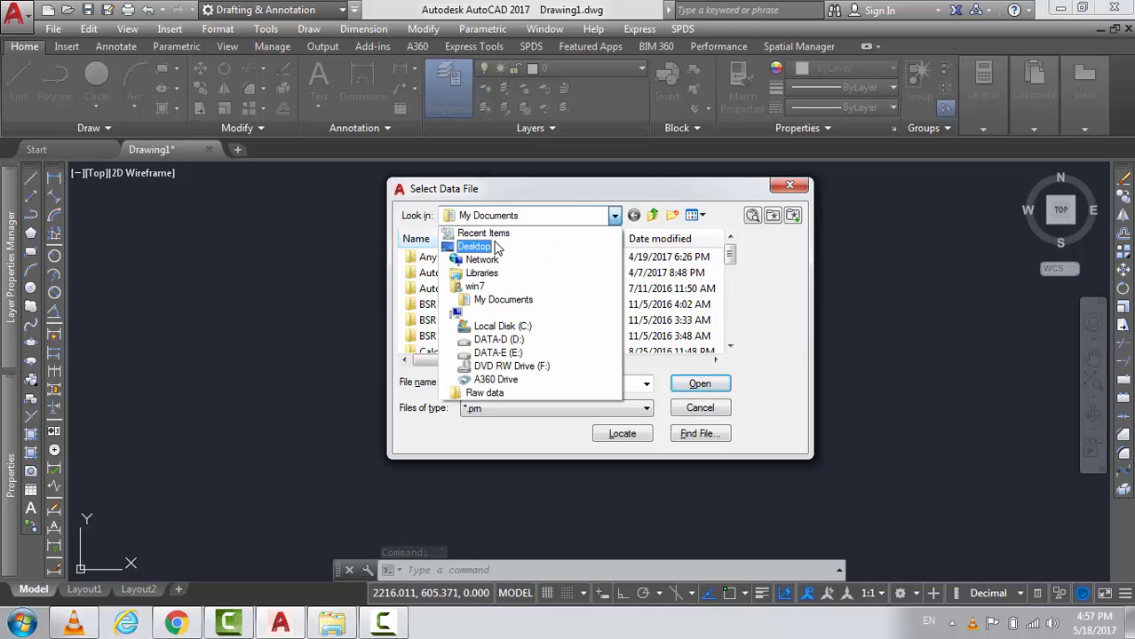
pyautogui.click(474, 246)
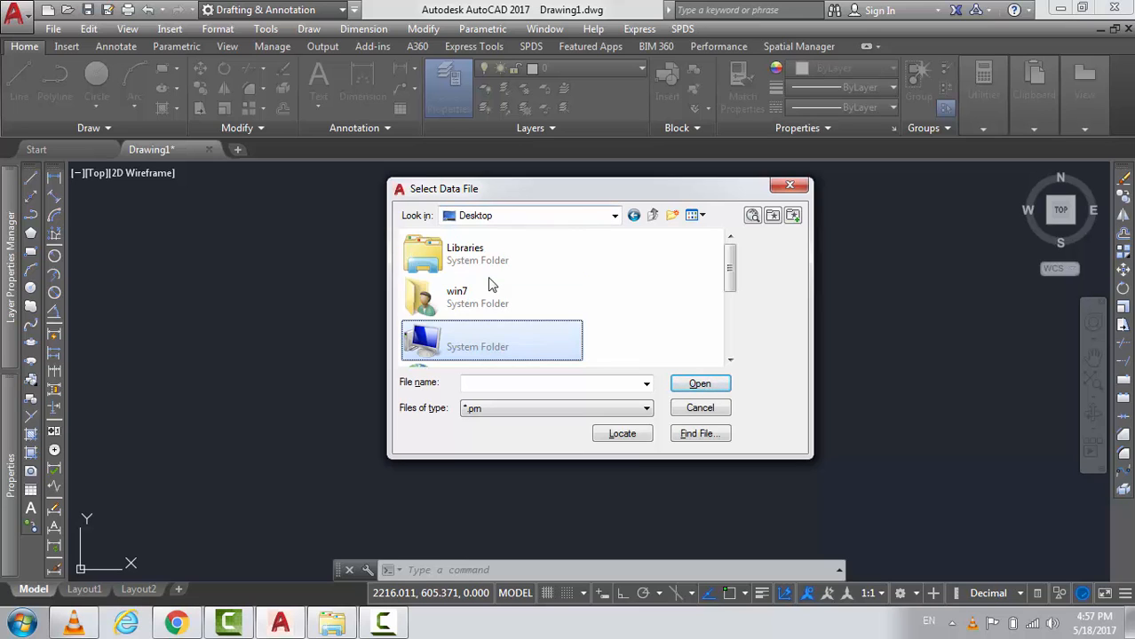
pyautogui.scroll(-3)
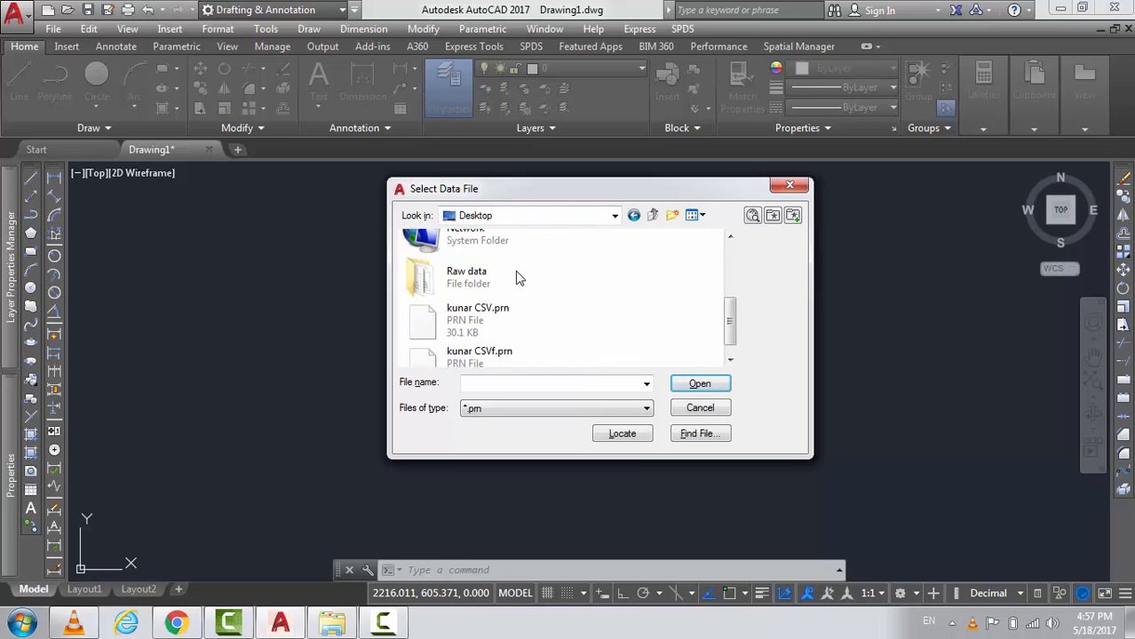
pyautogui.click(480, 347)
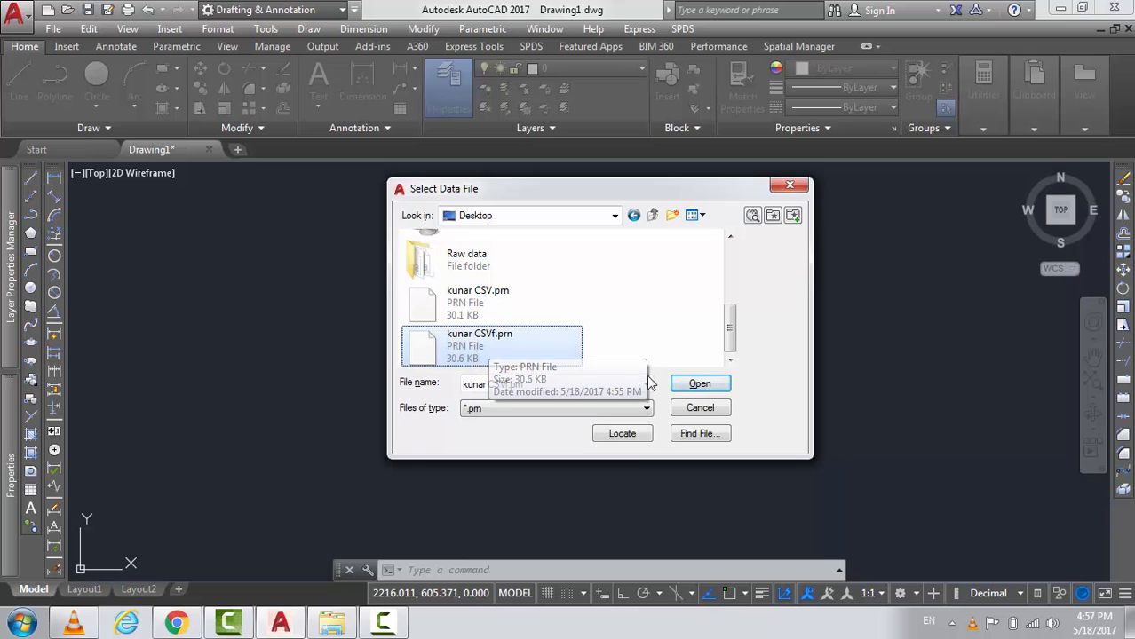
pyautogui.click(700, 383)
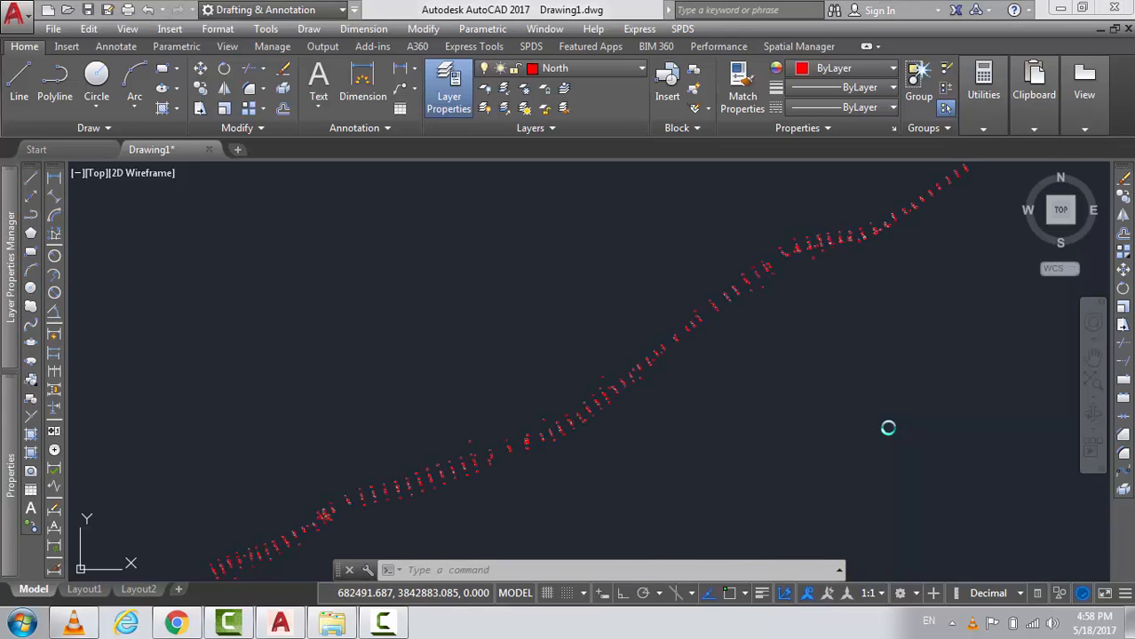
pyautogui.moveTo(915, 391)
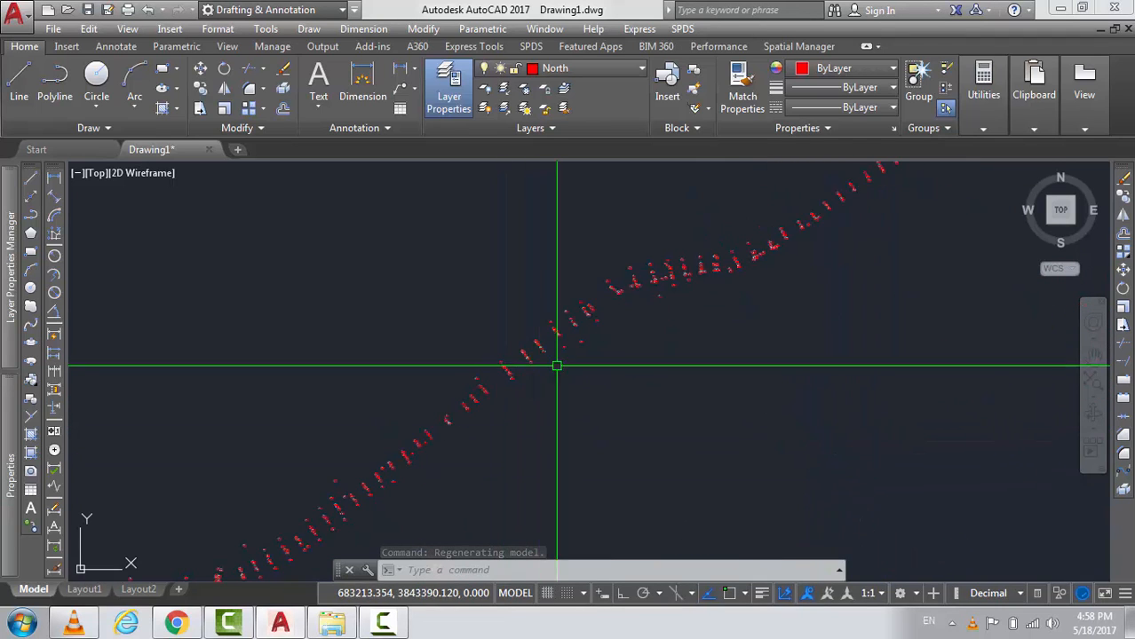
# - Set the point style to crossed circles at size 5 and regenerate the drawing with RE
pyautogui.click(218, 28)
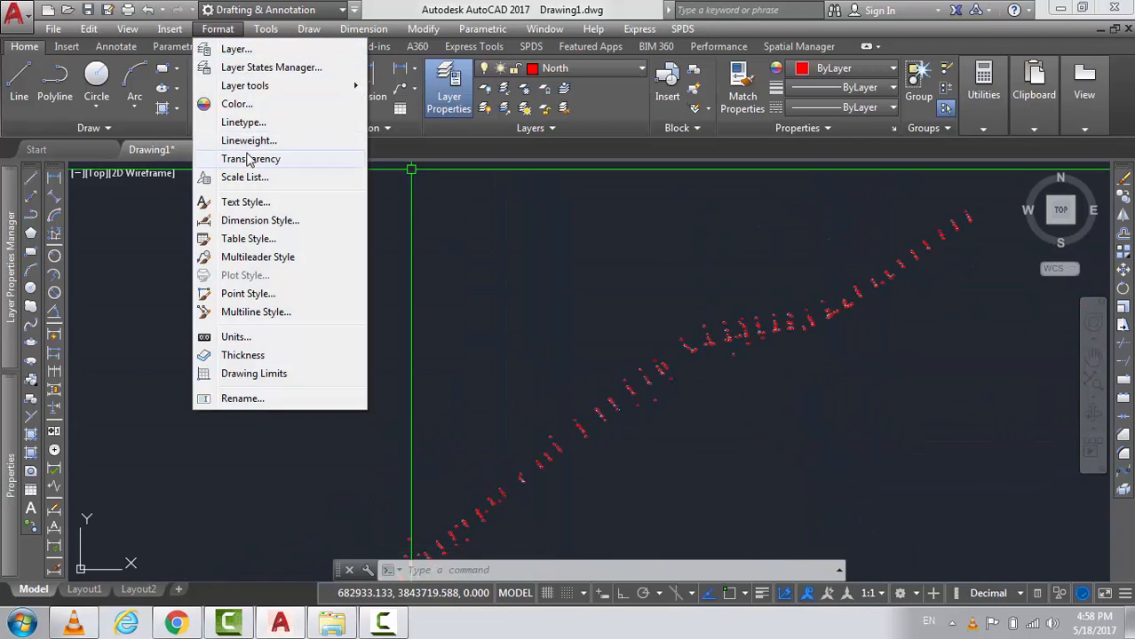
pyautogui.moveTo(248, 293)
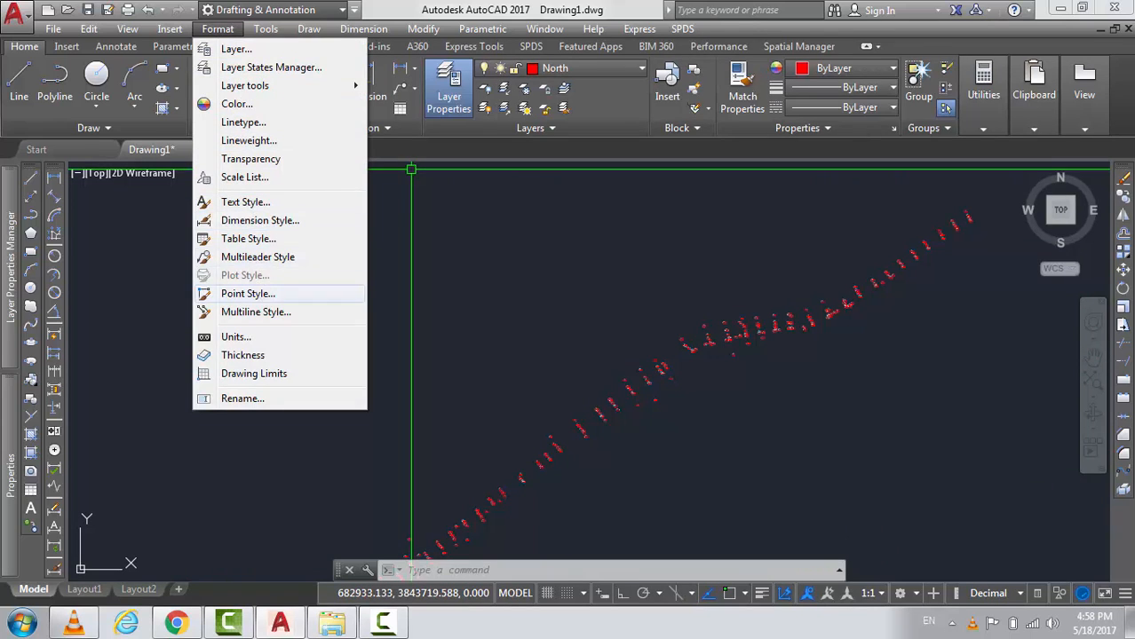
pyautogui.click(247, 294)
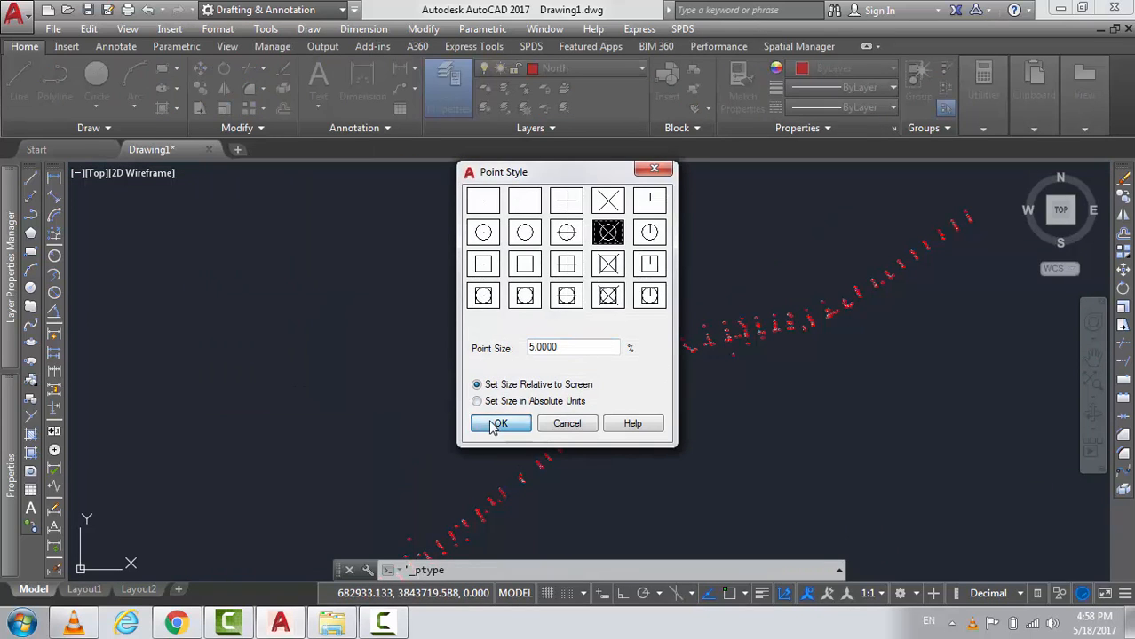
pyautogui.click(499, 424)
pyautogui.write('re')
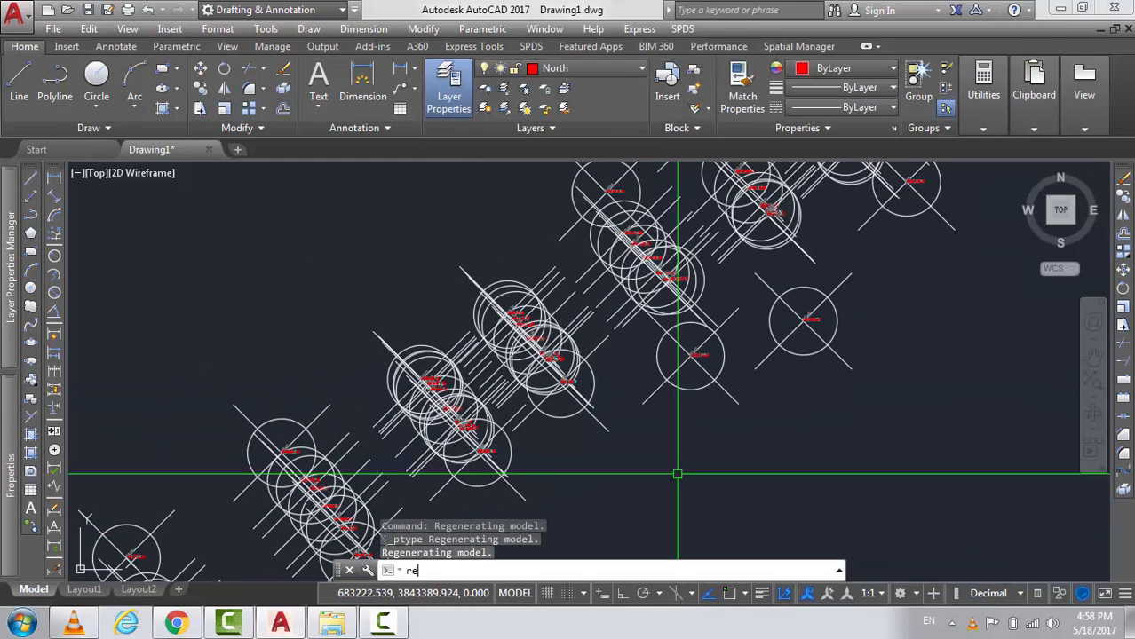
pyautogui.press('enter')
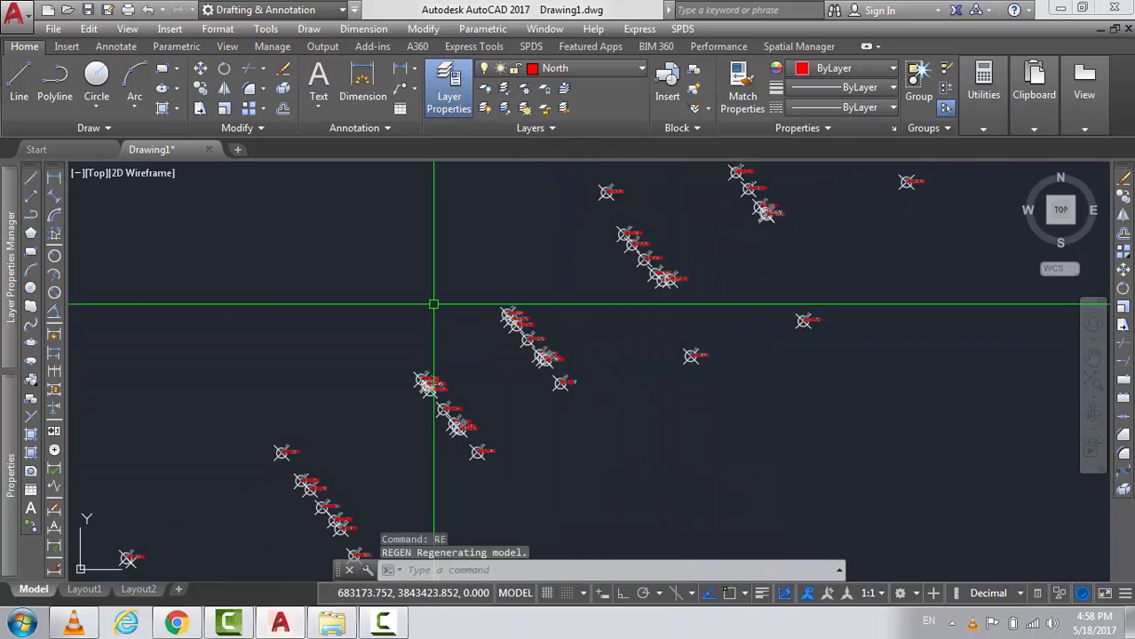
pyautogui.write('re')
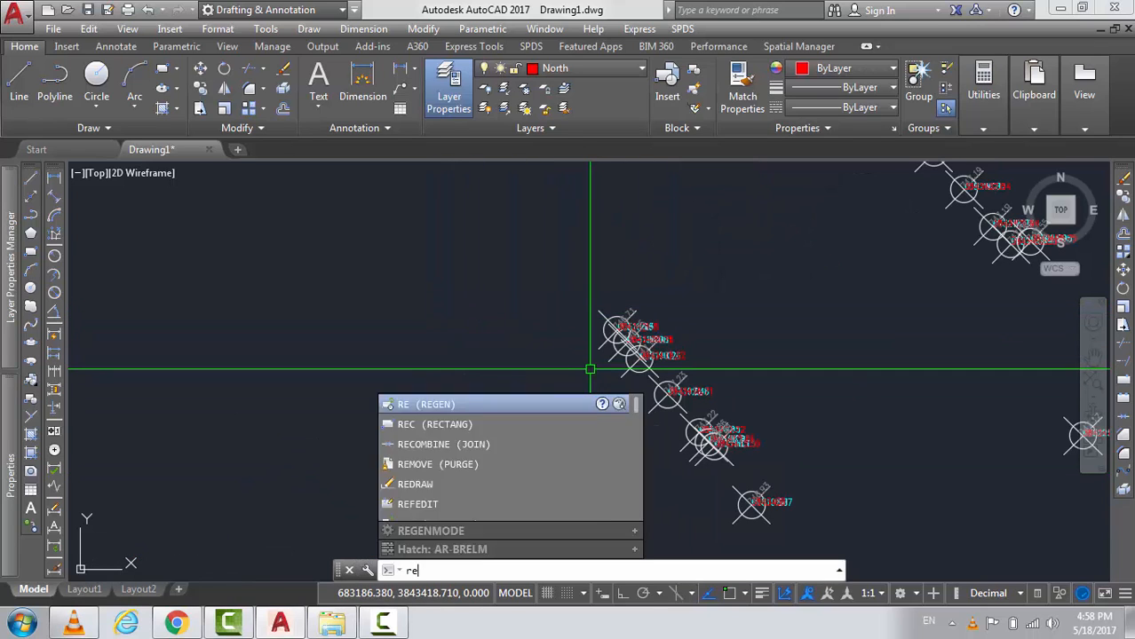
pyautogui.press('enter')
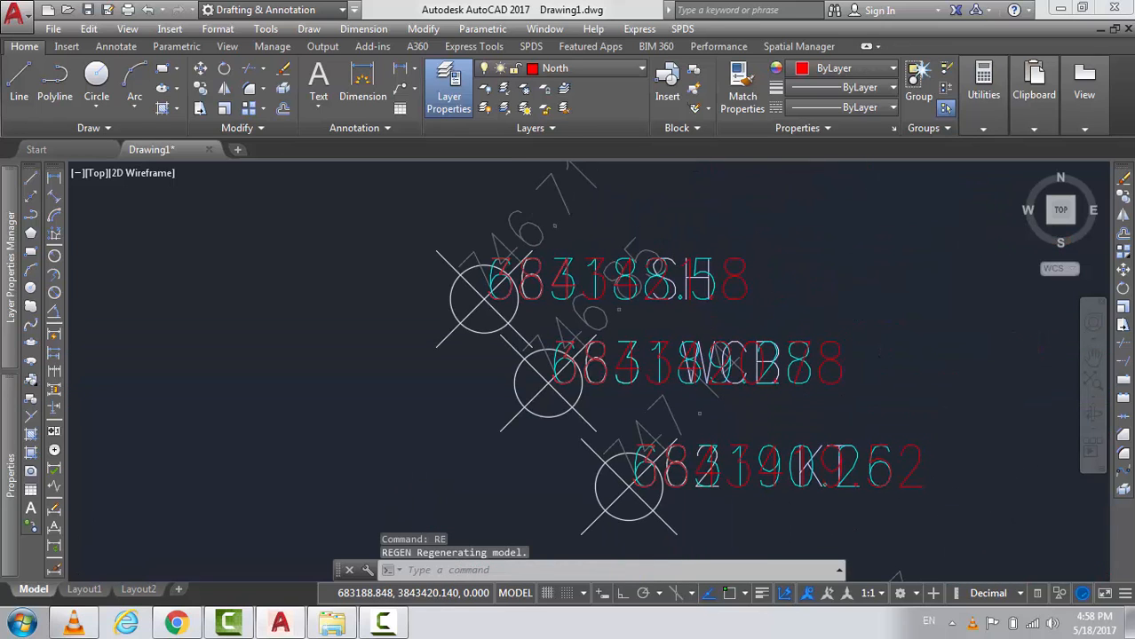
pyautogui.moveTo(511, 435)
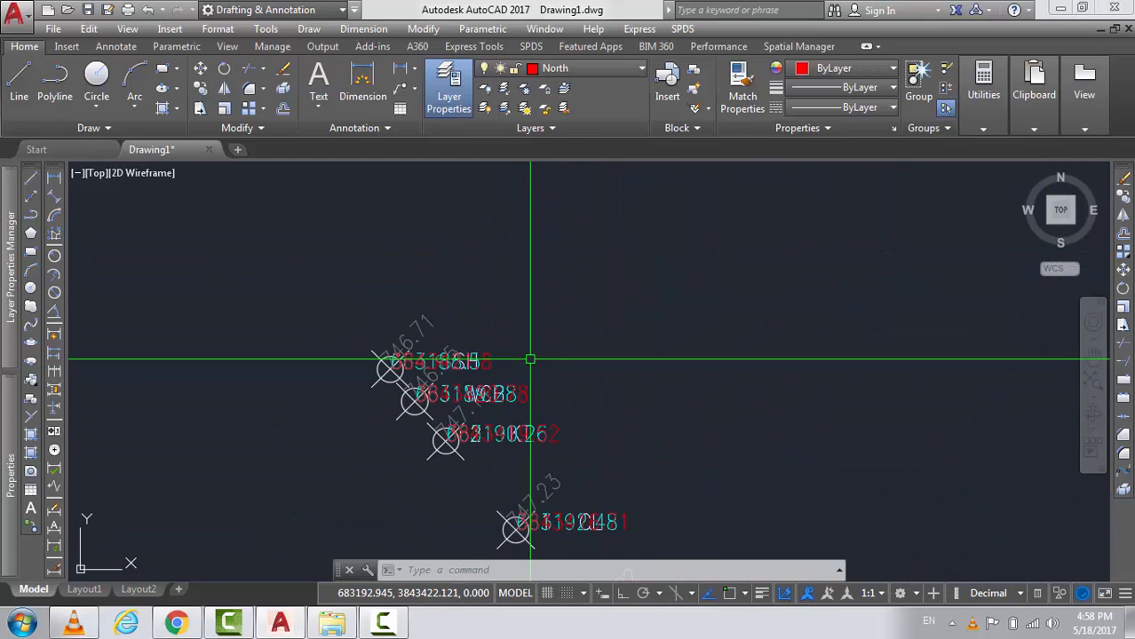
# - Bring up the drawing's layer list
pyautogui.scroll(-3)
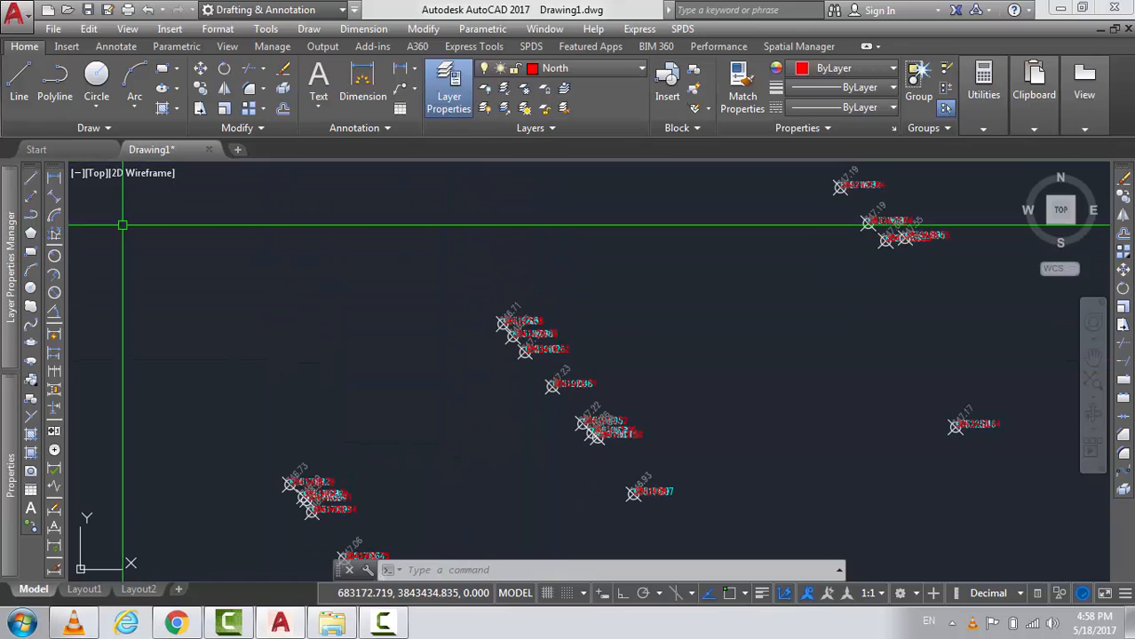
pyautogui.click(448, 84)
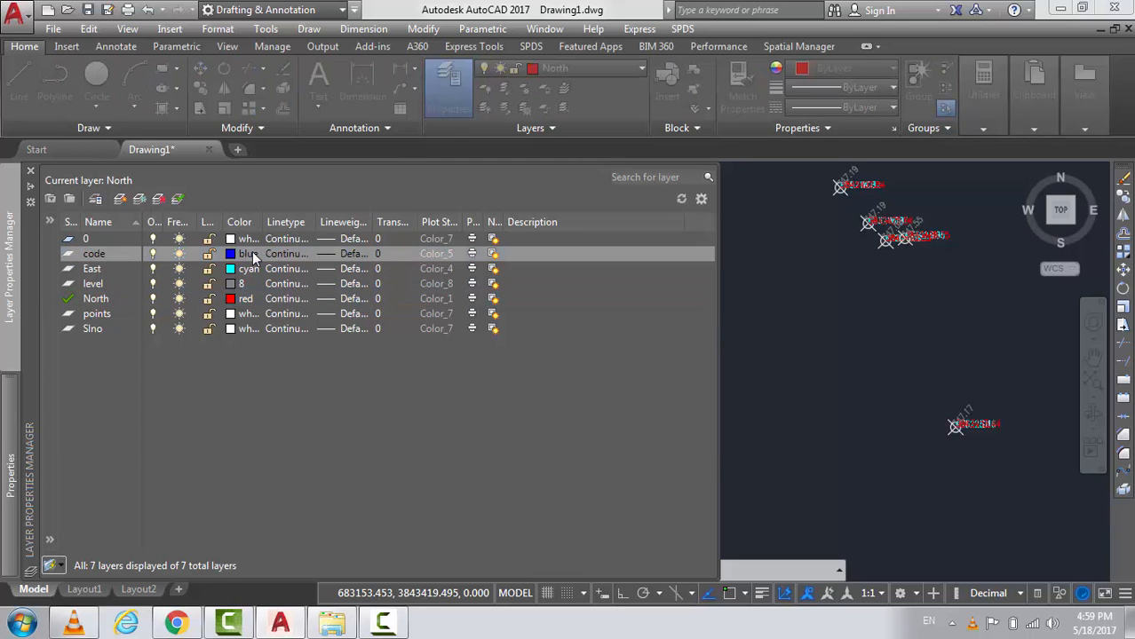
# - Turn off the North layer to hide the coordinate labels, toggling the points layer off and back on
pyautogui.click(230, 254)
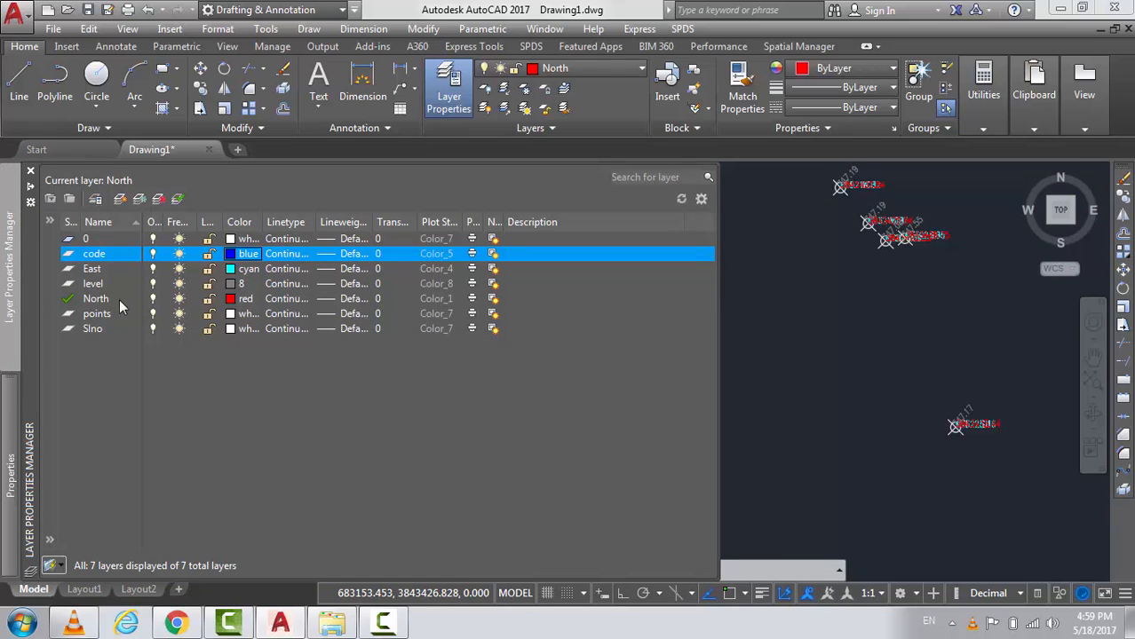
pyautogui.moveTo(89, 298)
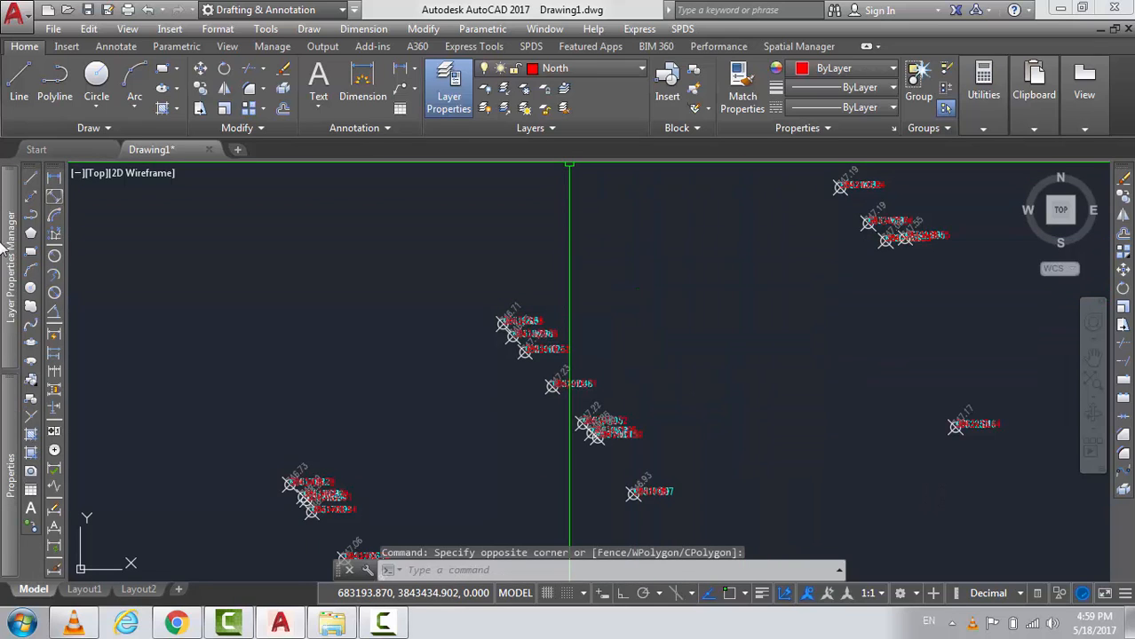
pyautogui.click(448, 84)
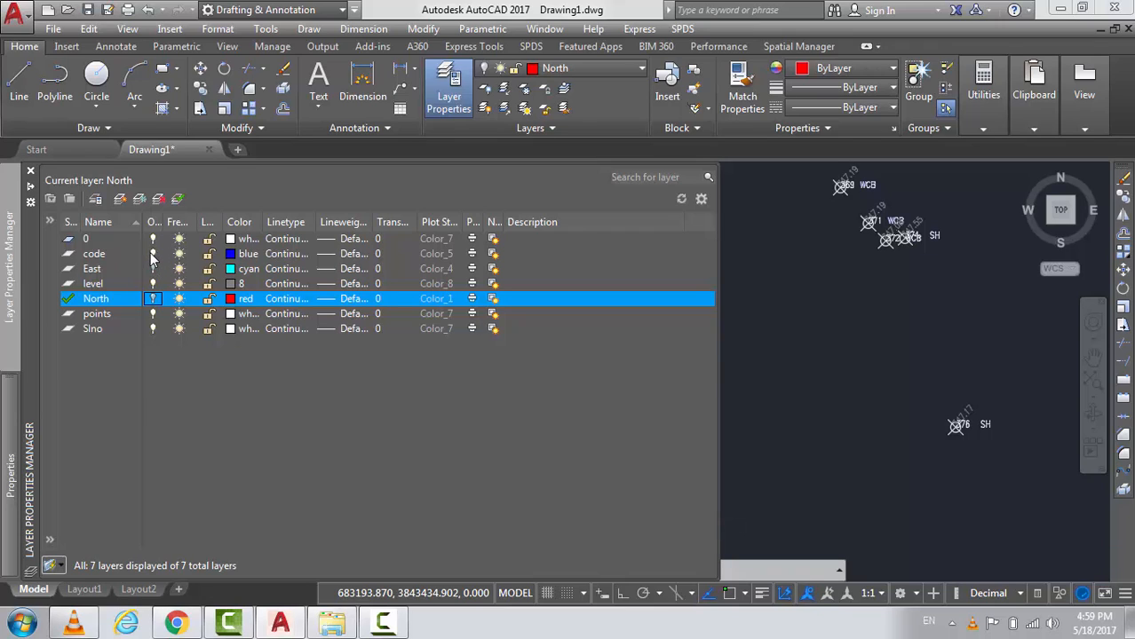
pyautogui.moveTo(157, 292)
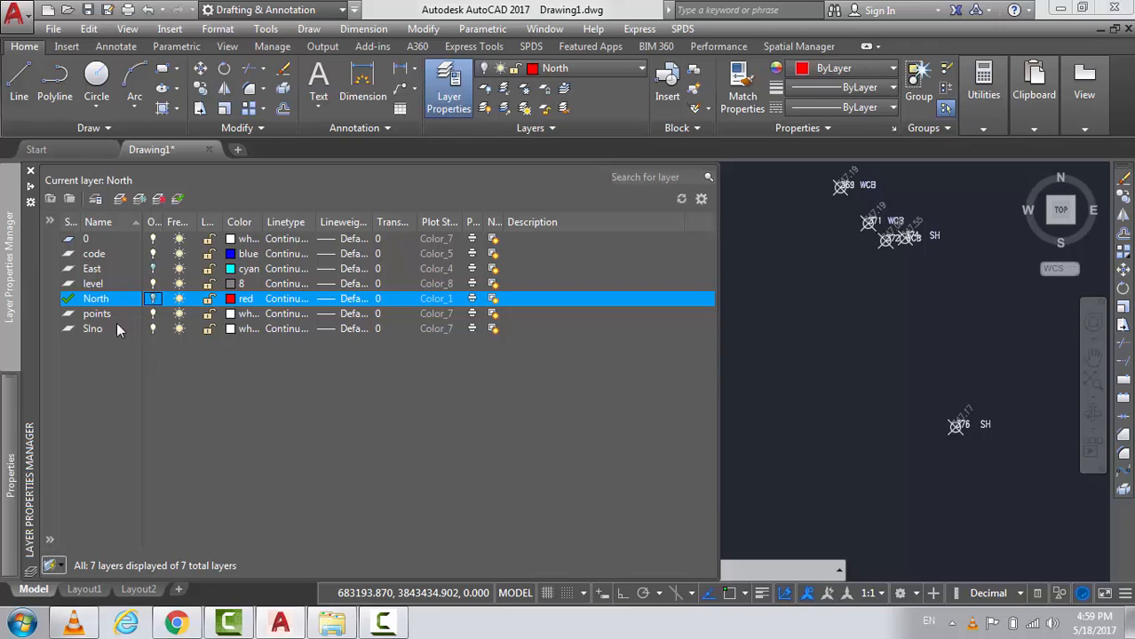
pyautogui.moveTo(157, 321)
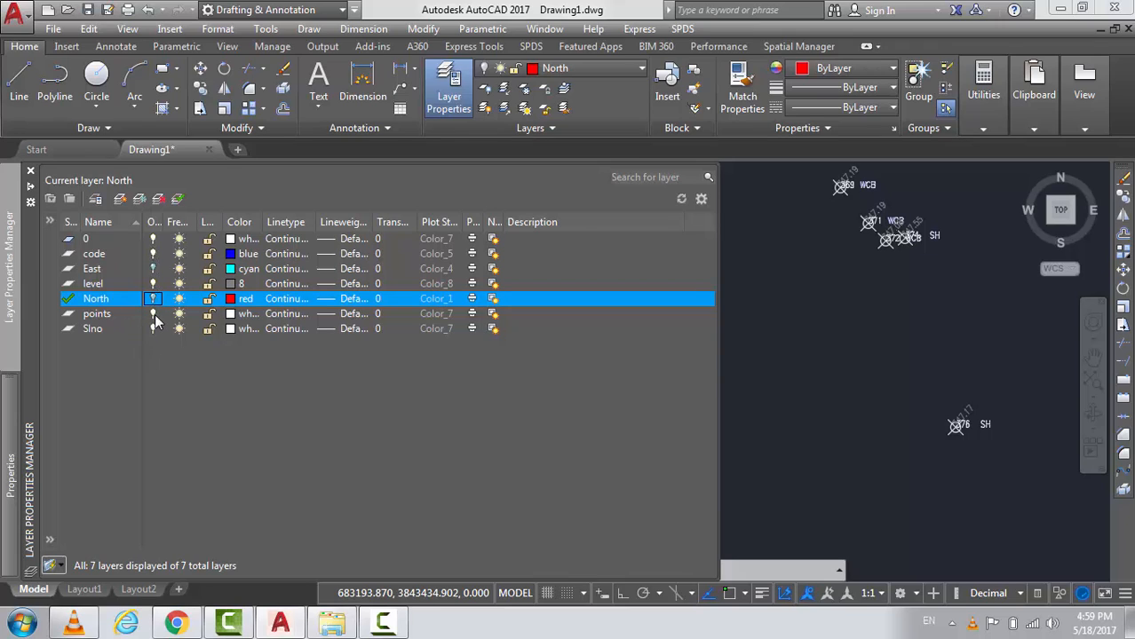
pyautogui.click(93, 329)
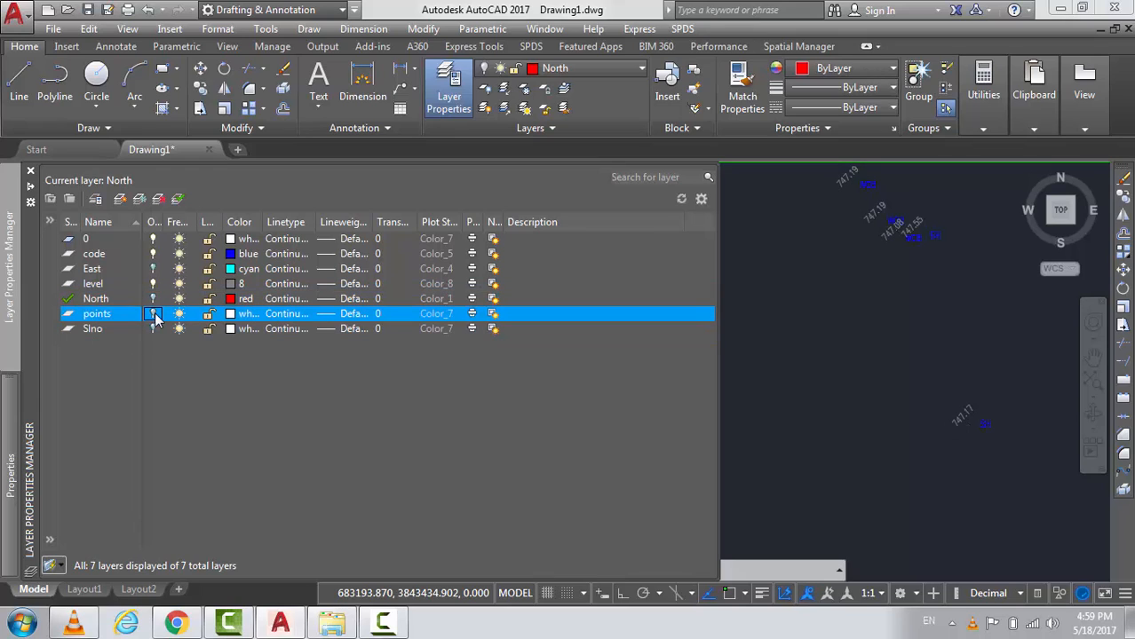
pyautogui.click(153, 313)
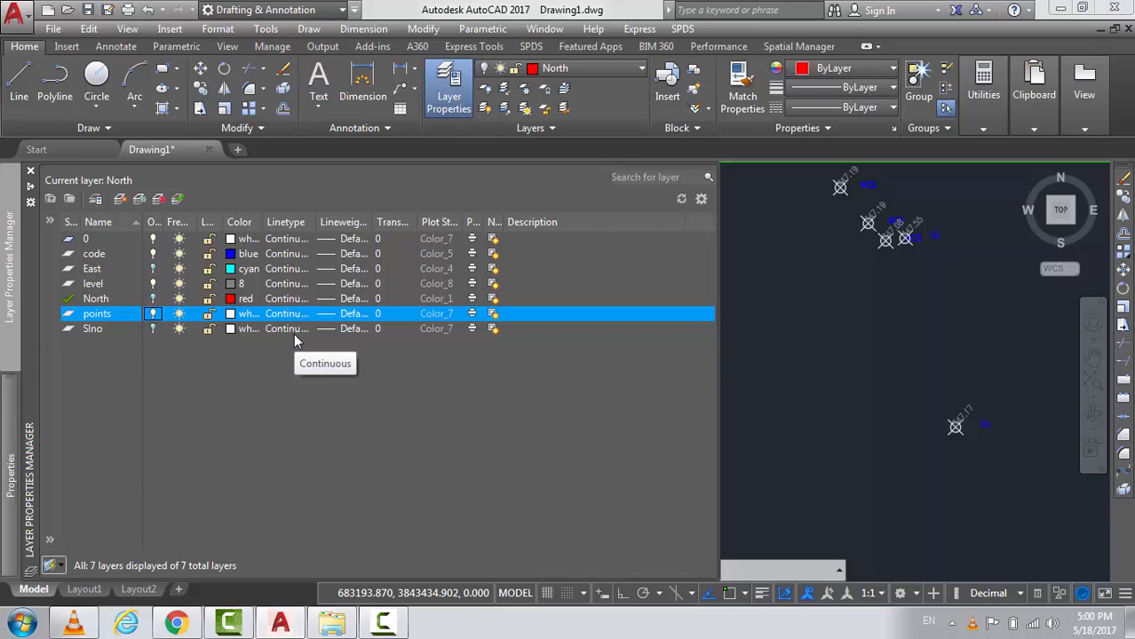
pyautogui.moveTo(190, 347)
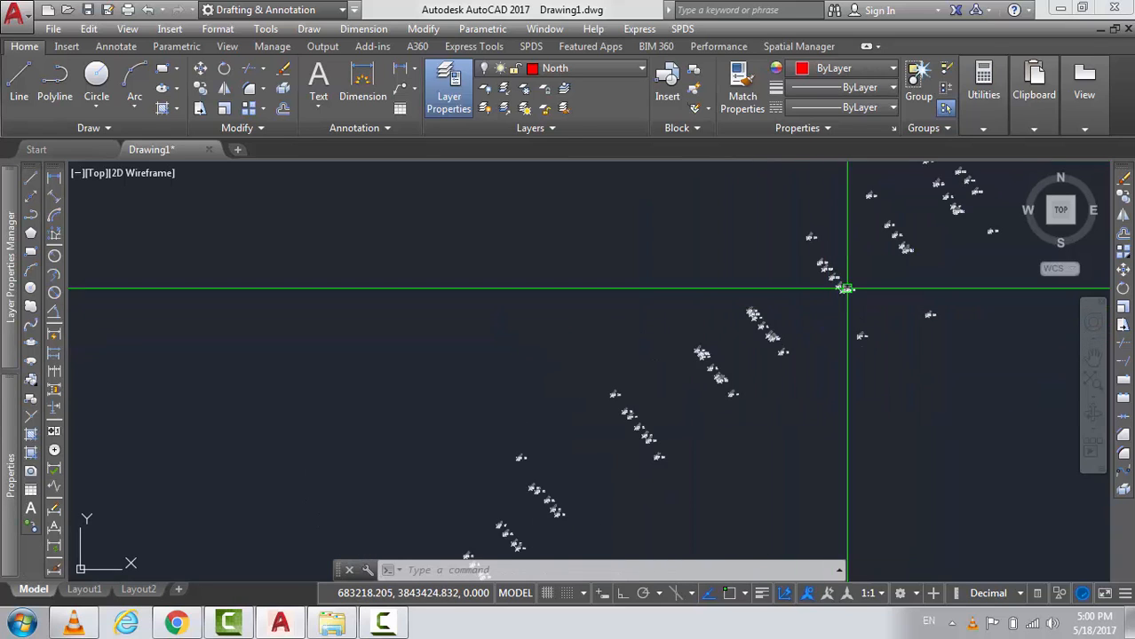
# - Set the level layer's colour to red (index 1) in the layer list
pyautogui.click(449, 84)
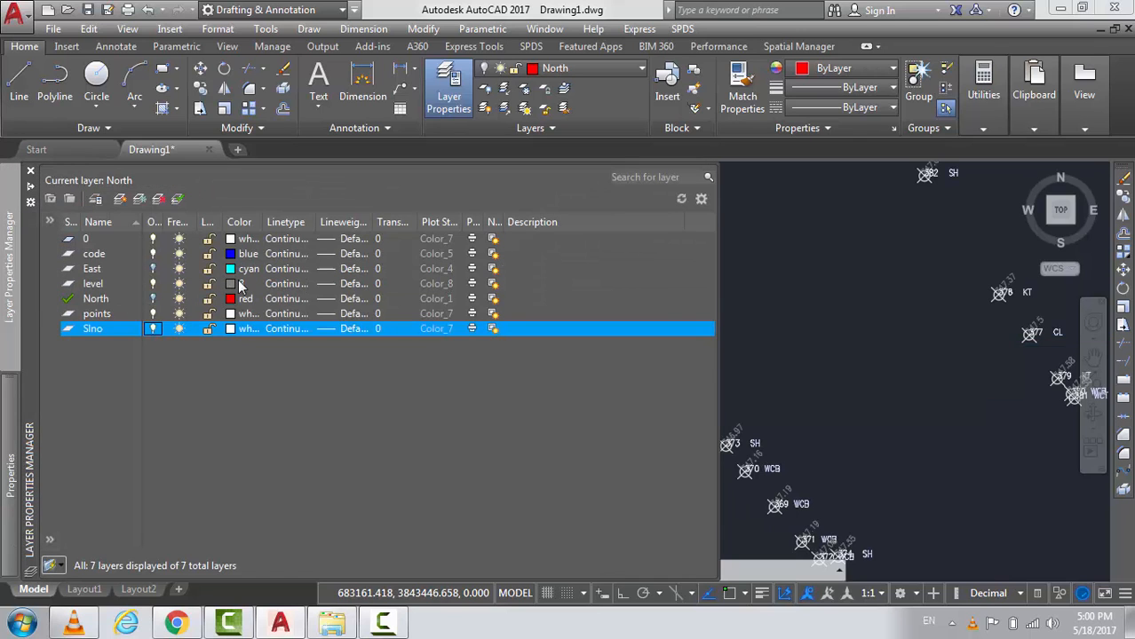
pyautogui.click(248, 283)
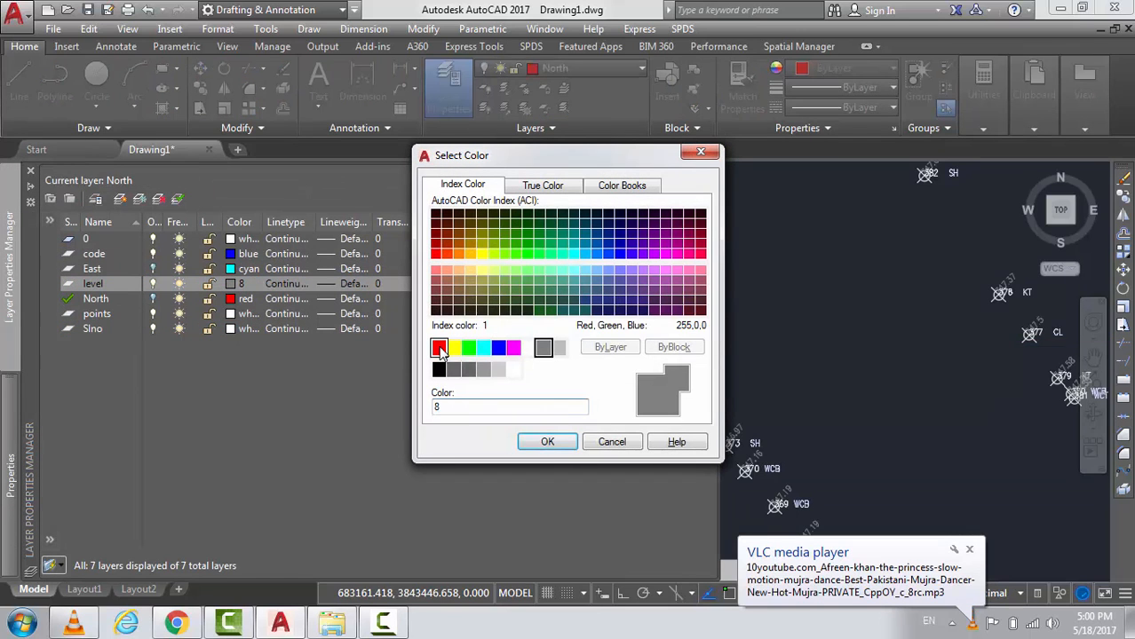
pyautogui.click(547, 441)
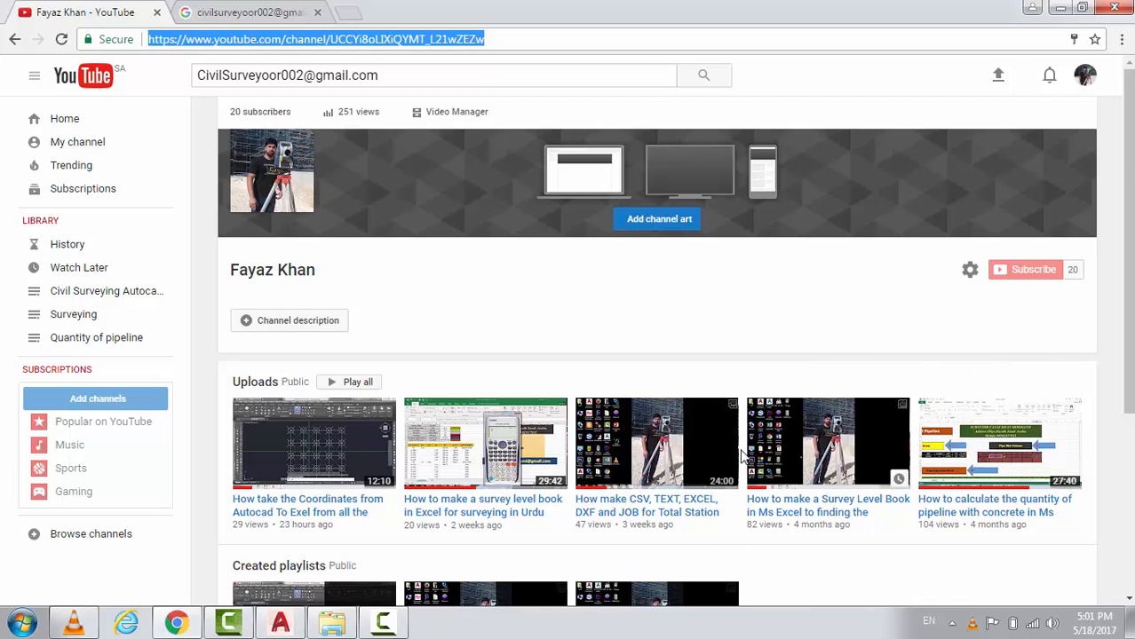
# - Scroll the YouTube channel page through its uploads and playlists and back to the header
pyautogui.scroll(-3)
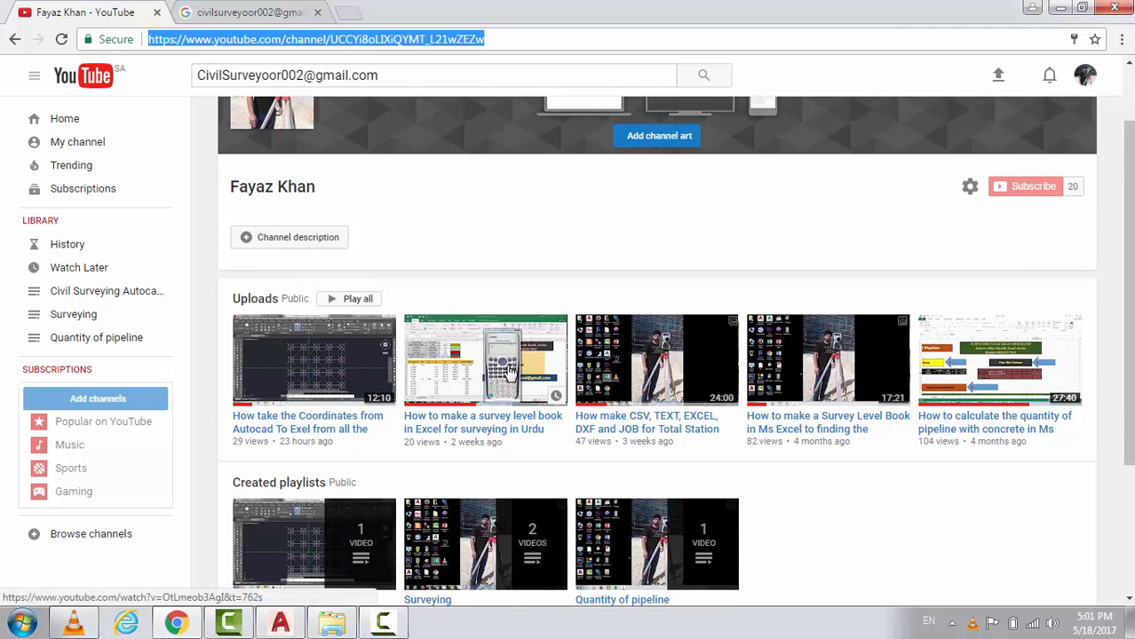
pyautogui.scroll(-3)
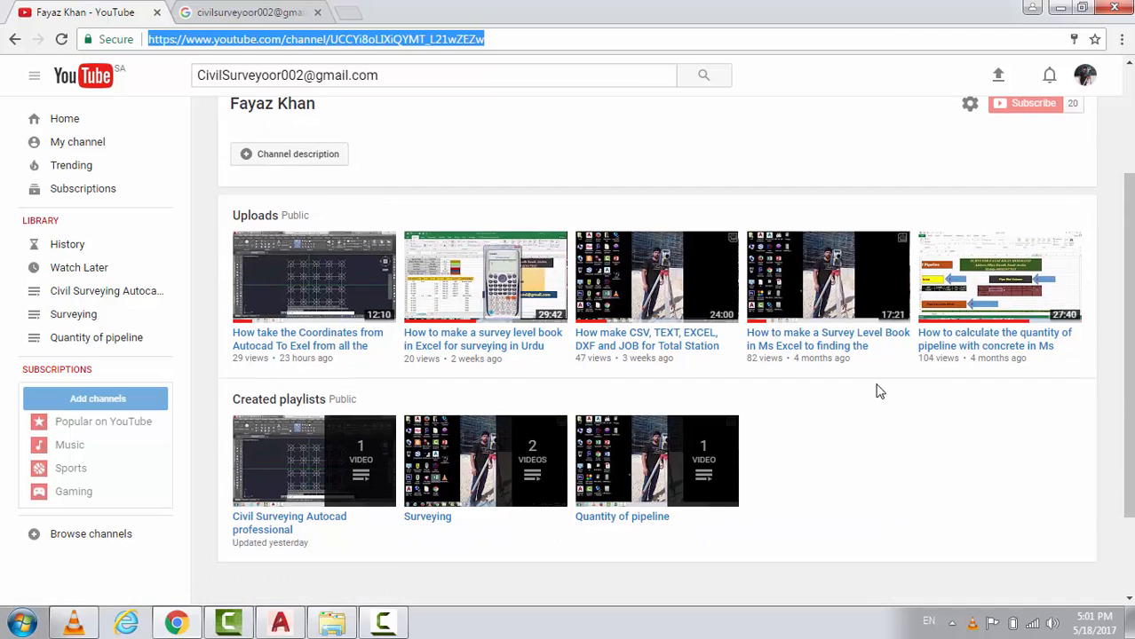
pyautogui.moveTo(868, 430)
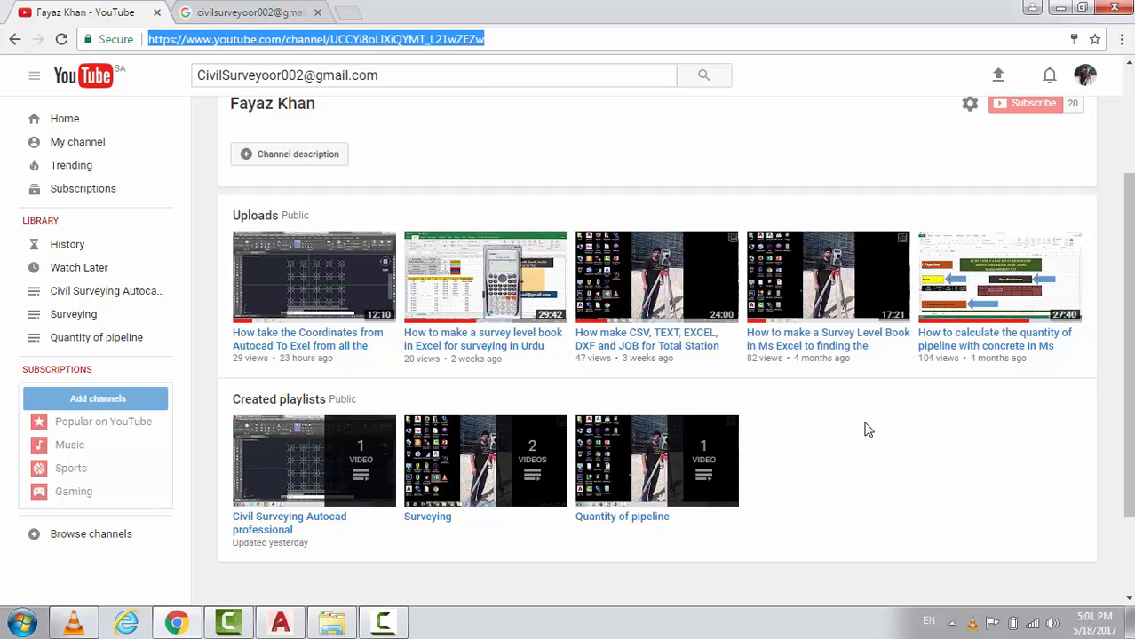
pyautogui.scroll(3)
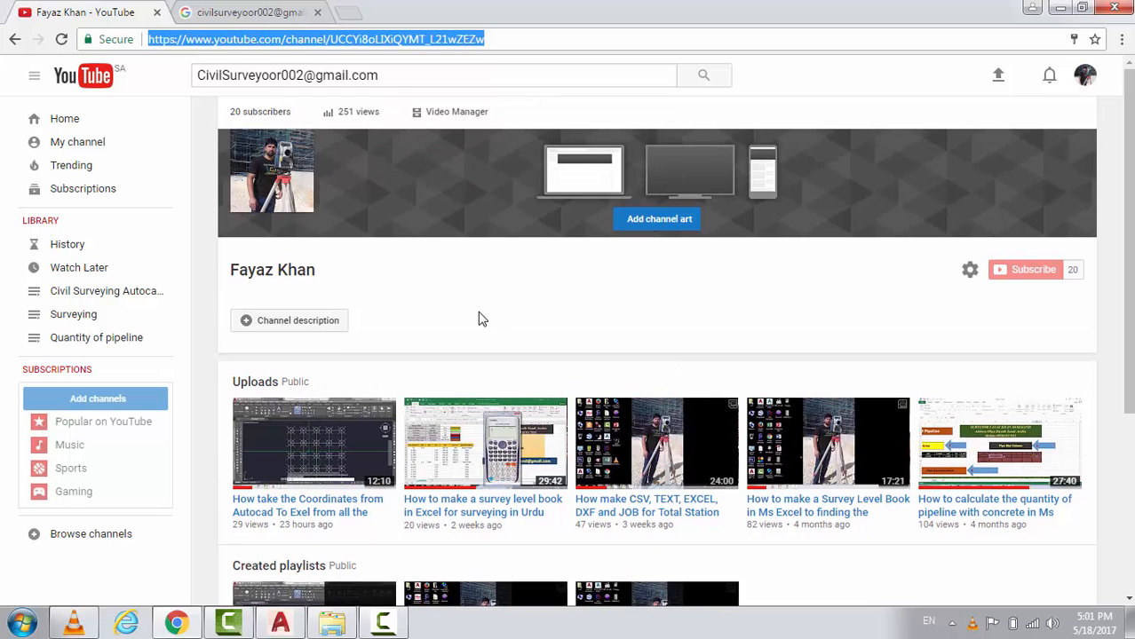
pyautogui.moveTo(550, 351)
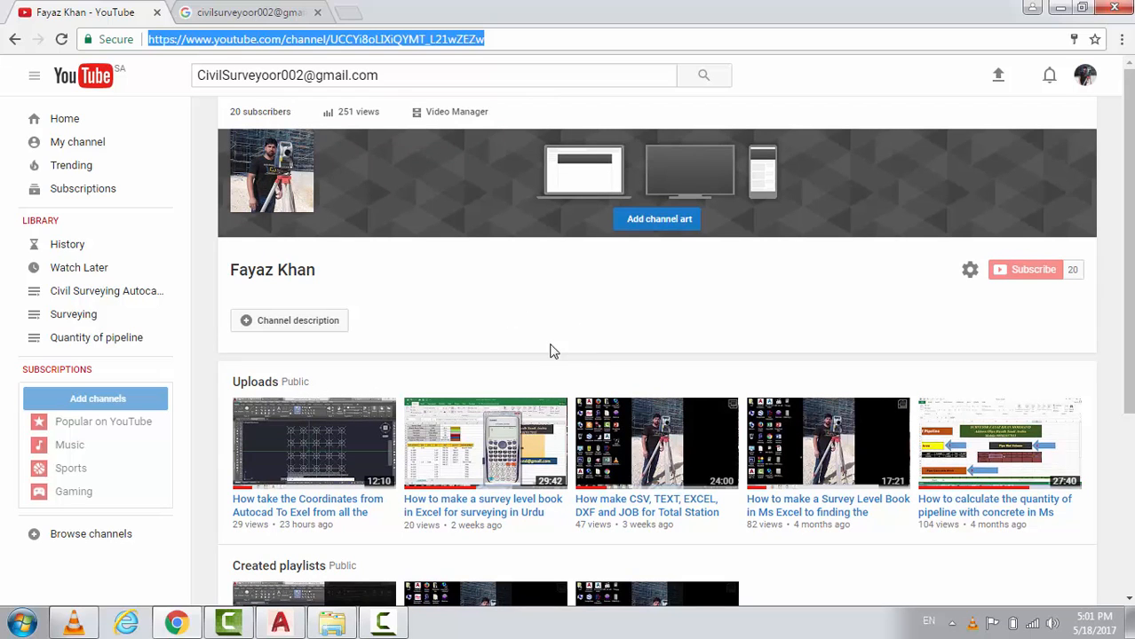